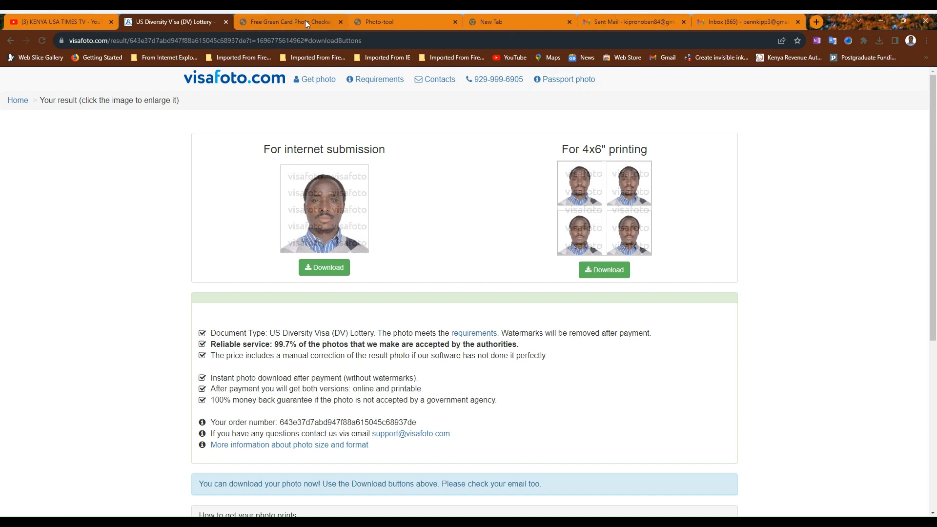
Search Google for 'dv lottery photo checker' and open the DVLottery.me checker result.
{"action": "left_click", "coordinate": [290, 22]}
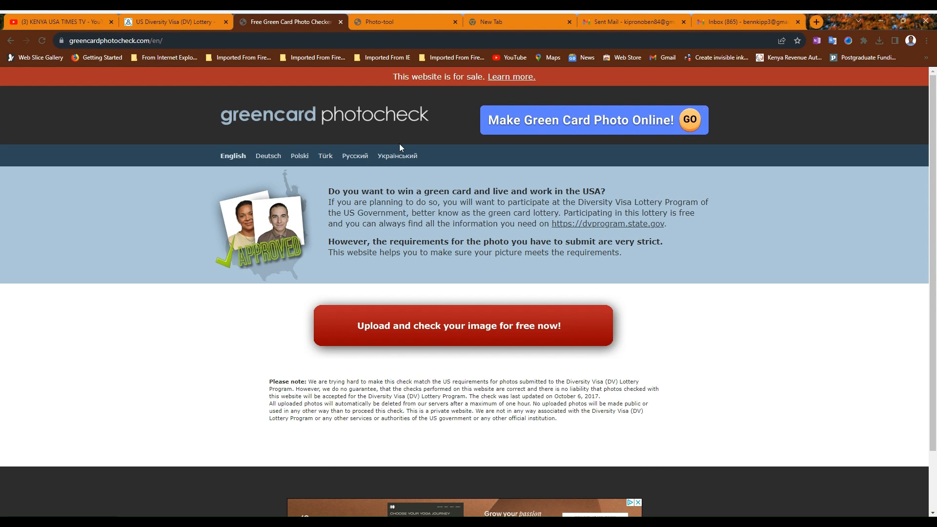
{"action": "left_click", "coordinate": [405, 21]}
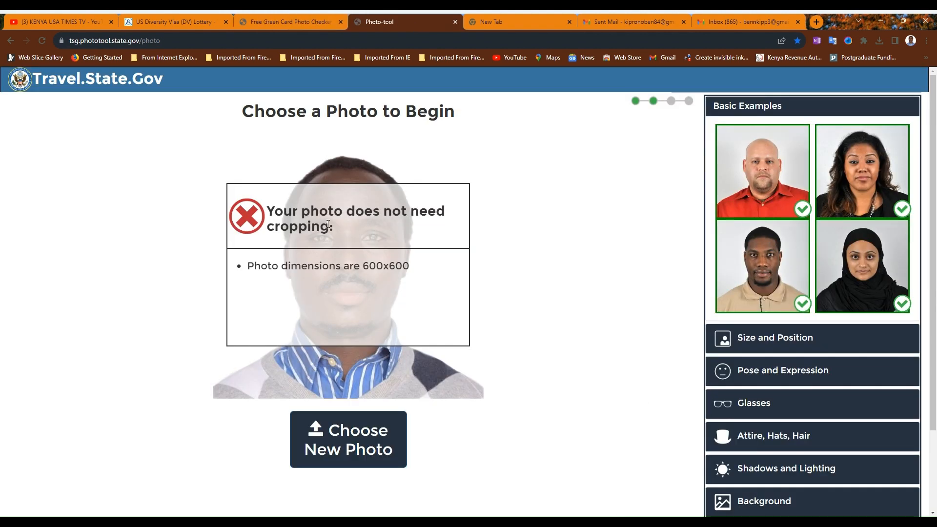
{"action": "mouse_move", "coordinate": [299, 241]}
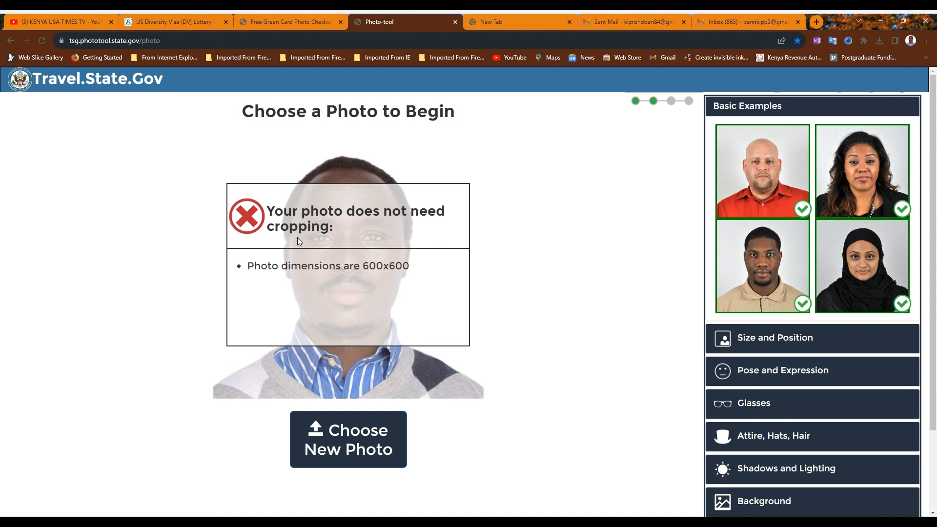
{"action": "mouse_move", "coordinate": [99, 52]}
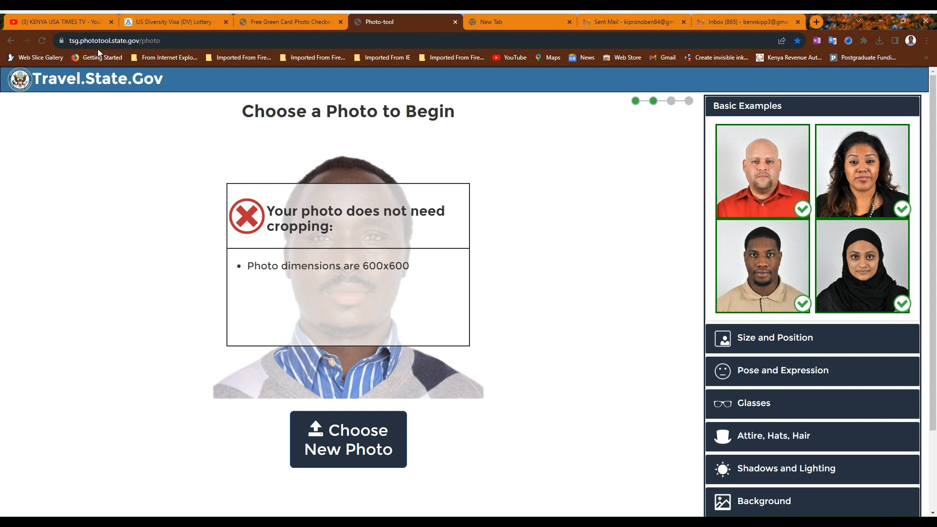
{"action": "mouse_move", "coordinate": [444, 181]}
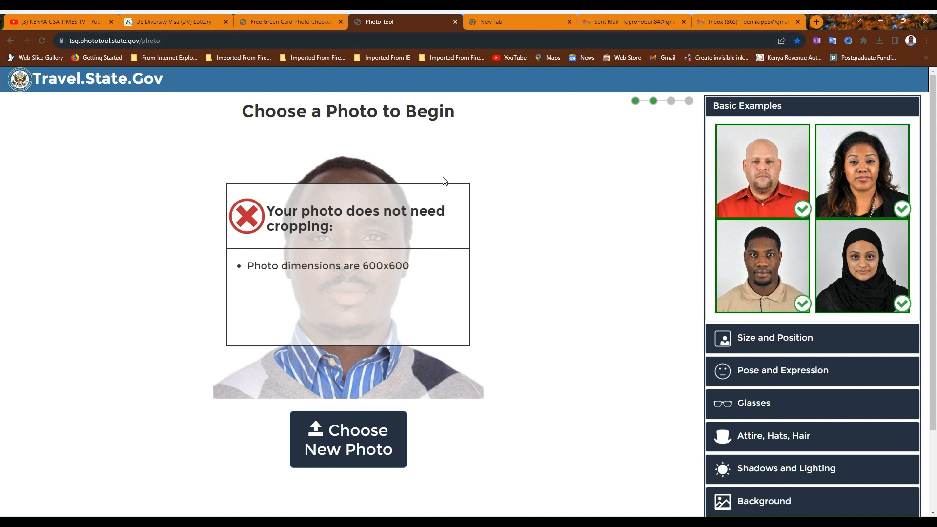
{"action": "mouse_move", "coordinate": [304, 58]}
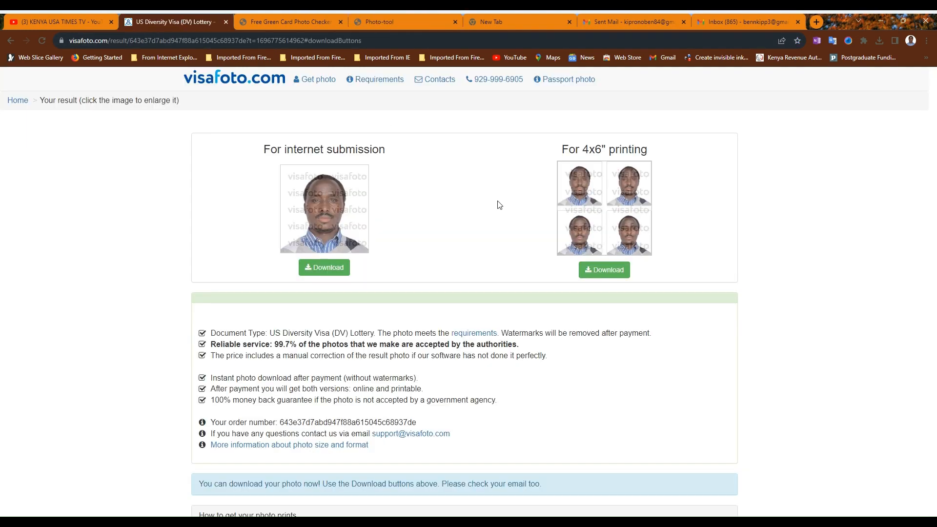
{"action": "mouse_move", "coordinate": [401, 112]}
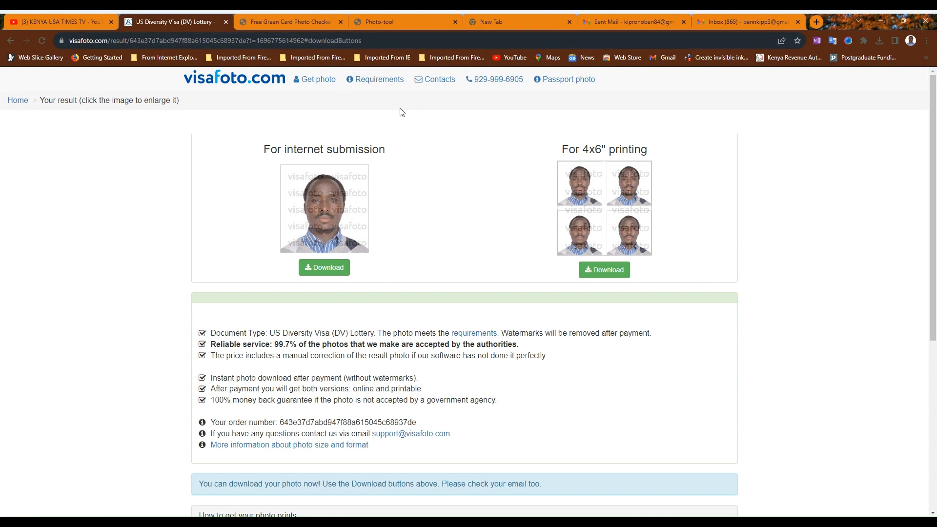
{"action": "mouse_move", "coordinate": [448, 222]}
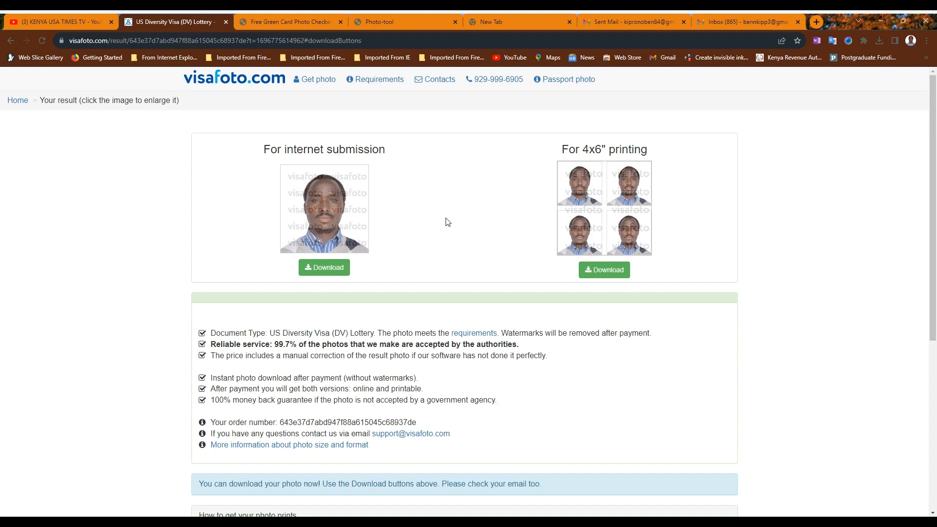
{"action": "left_click", "coordinate": [519, 21]}
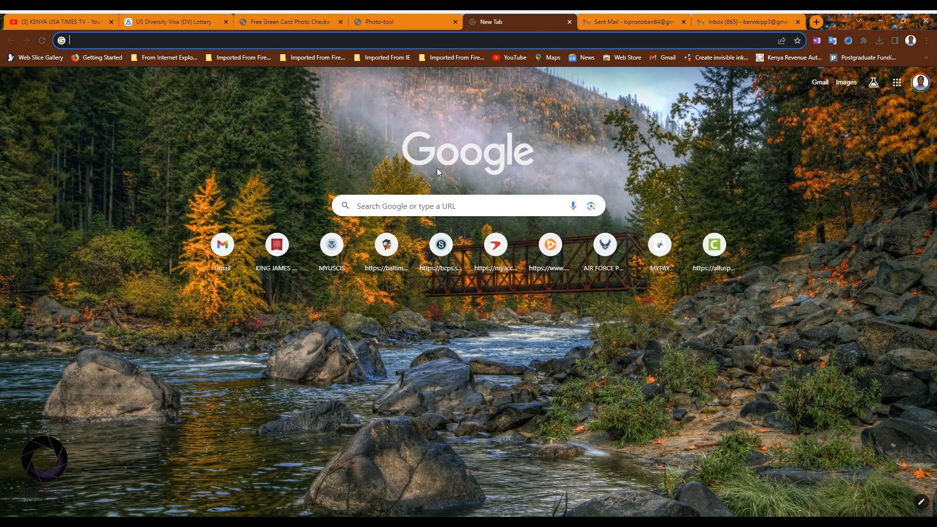
{"action": "type", "text": "dv lottery photo checker"}
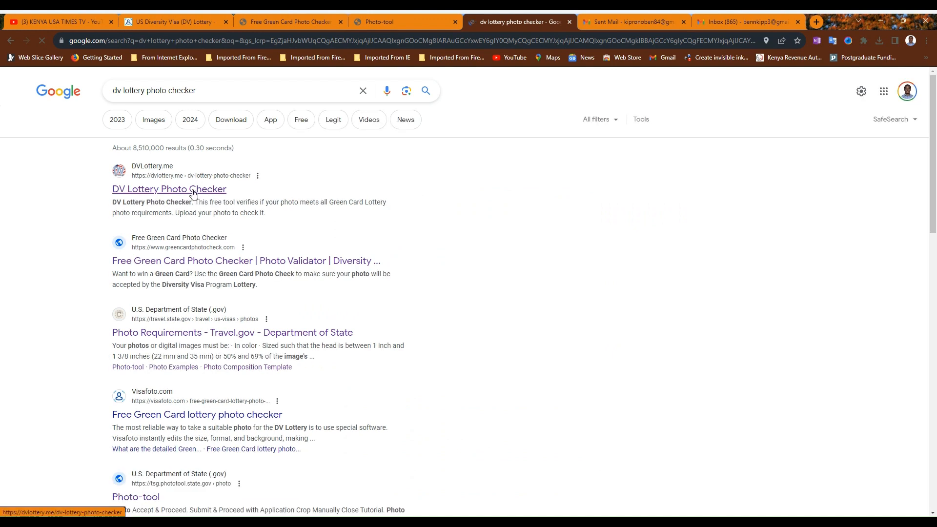
{"action": "left_click", "coordinate": [169, 188]}
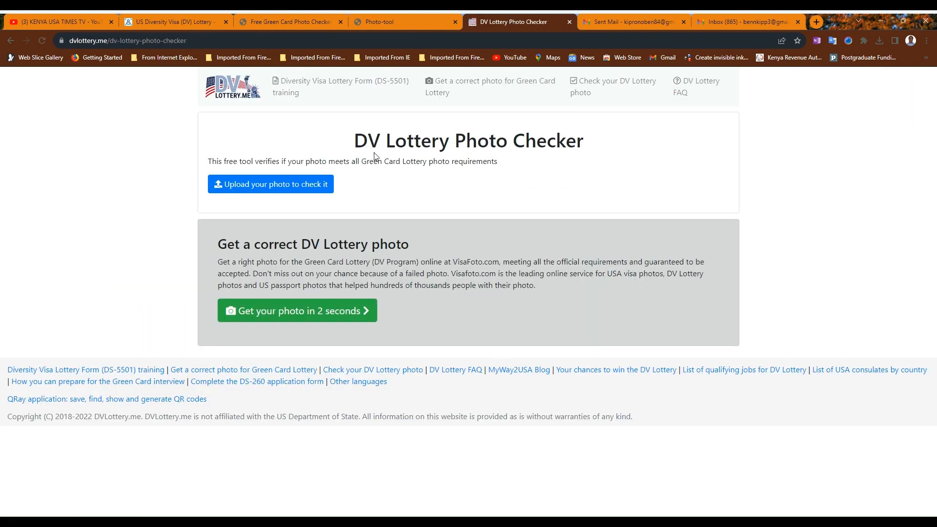
{"action": "mouse_move", "coordinate": [585, 147]}
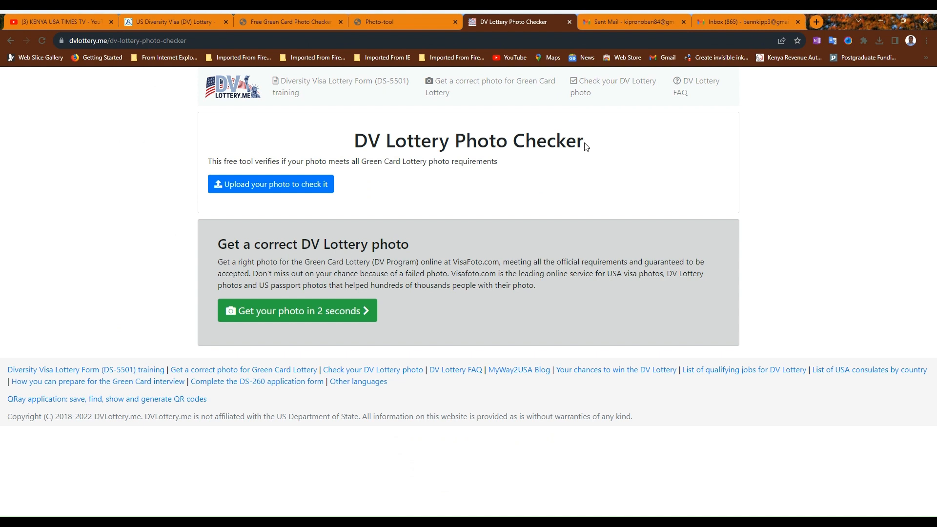
{"action": "mouse_move", "coordinate": [219, 248]}
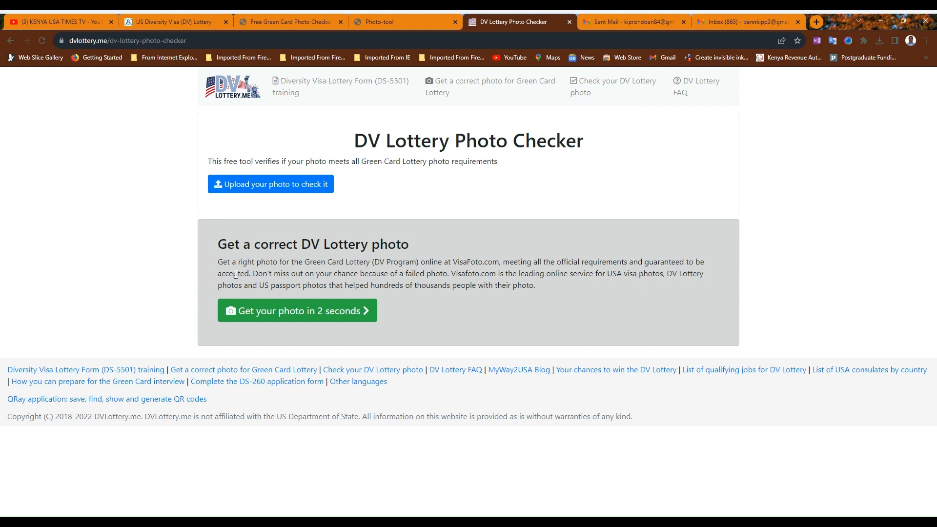
{"action": "mouse_move", "coordinate": [346, 269]}
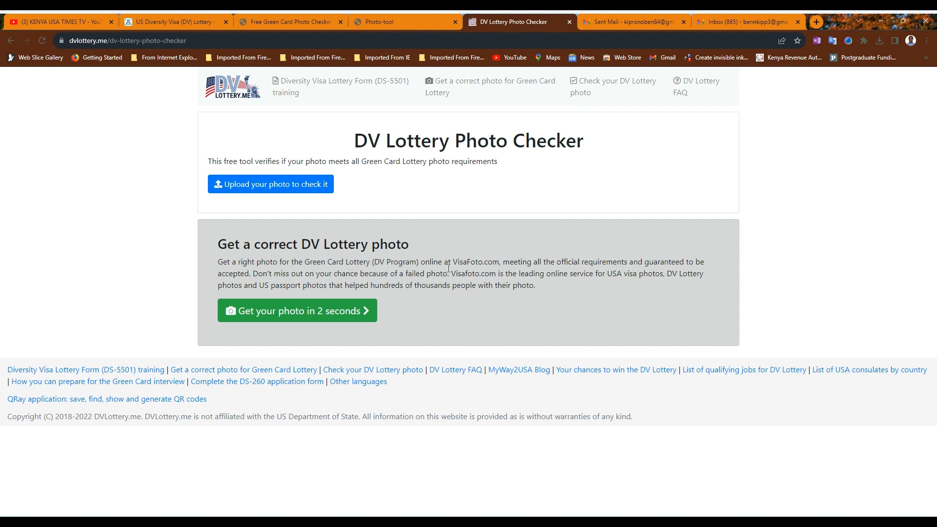
{"action": "mouse_move", "coordinate": [471, 269]}
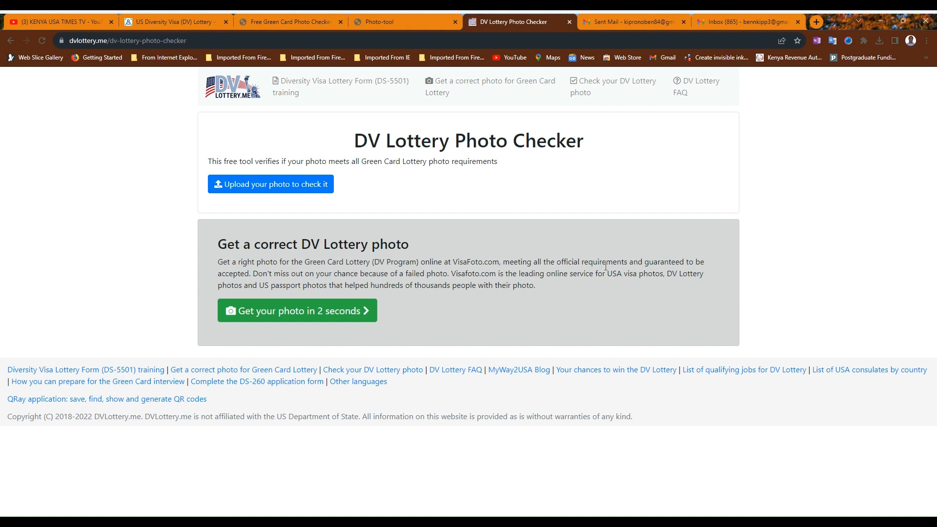
{"action": "mouse_move", "coordinate": [286, 325]}
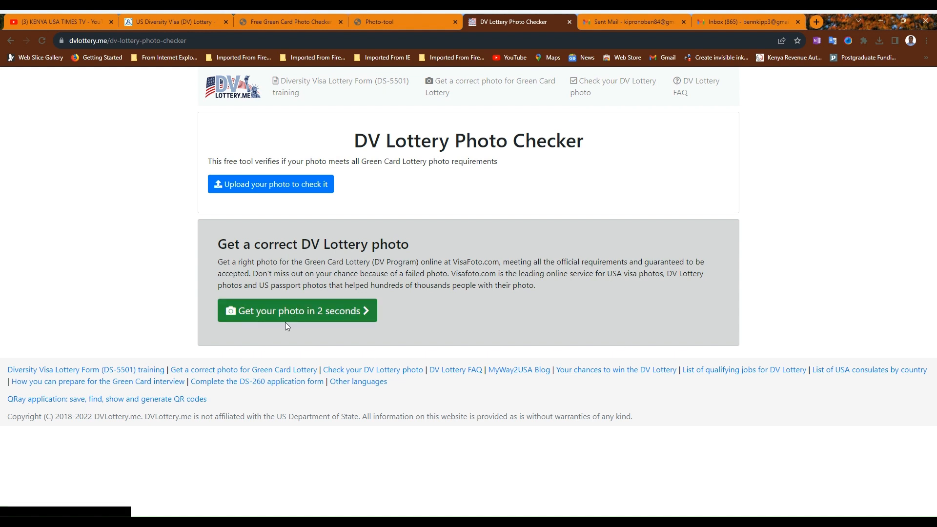
{"action": "mouse_move", "coordinate": [297, 311]}
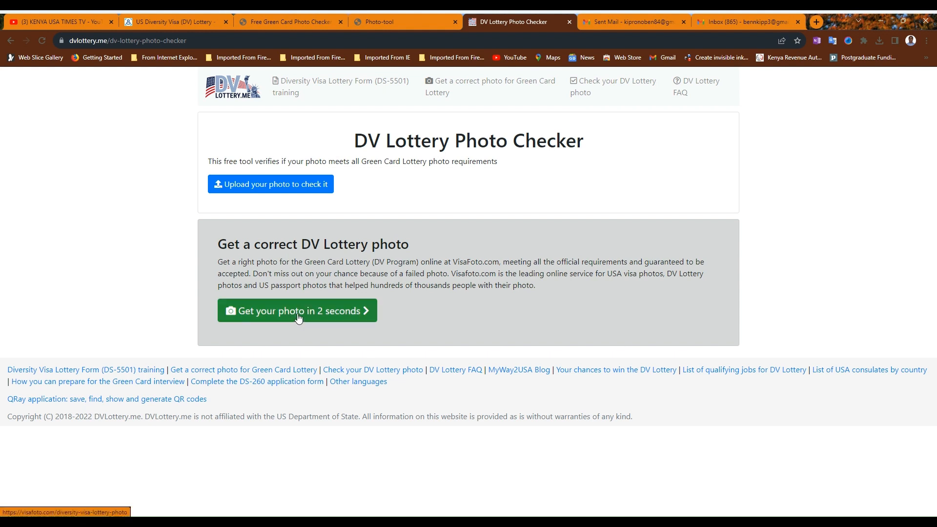
Go from the checker to Visafoto's DV Lottery photo service and pick a portrait to upload.
{"action": "left_click", "coordinate": [297, 310]}
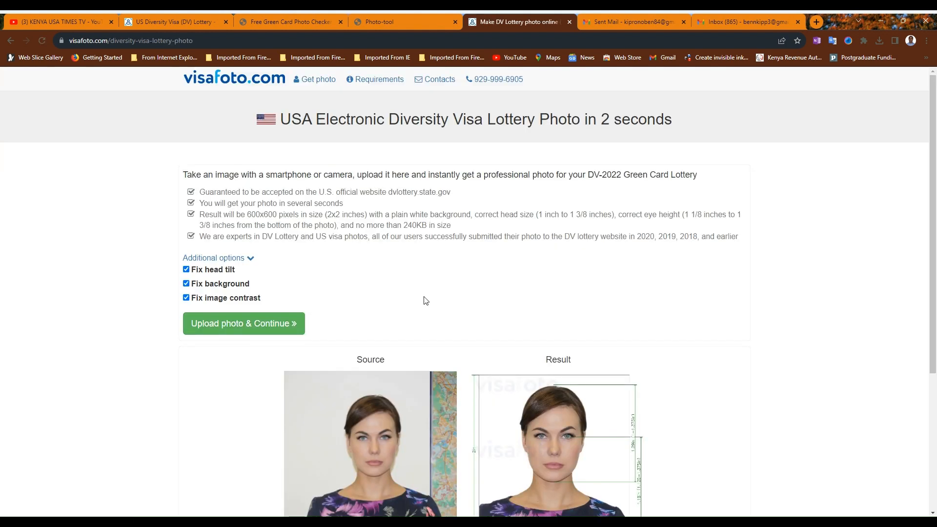
{"action": "mouse_move", "coordinate": [465, 248]}
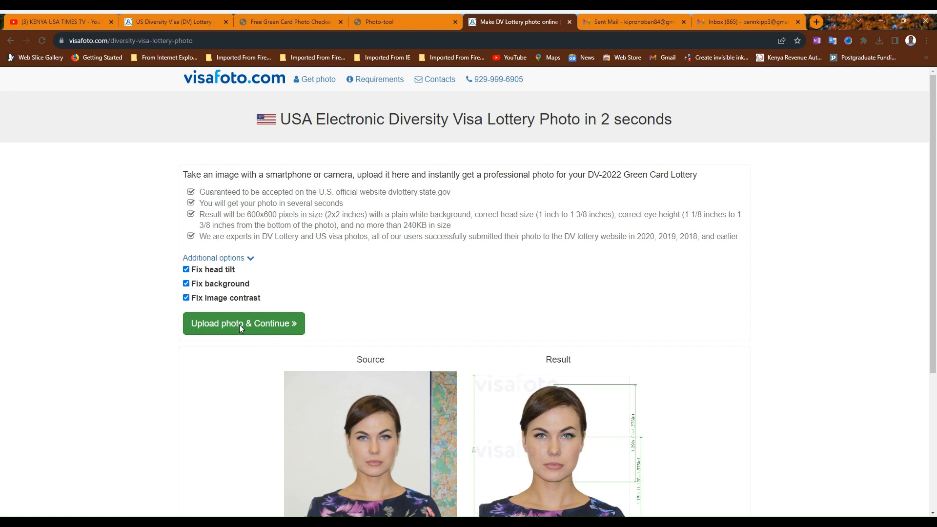
{"action": "left_click", "coordinate": [243, 324]}
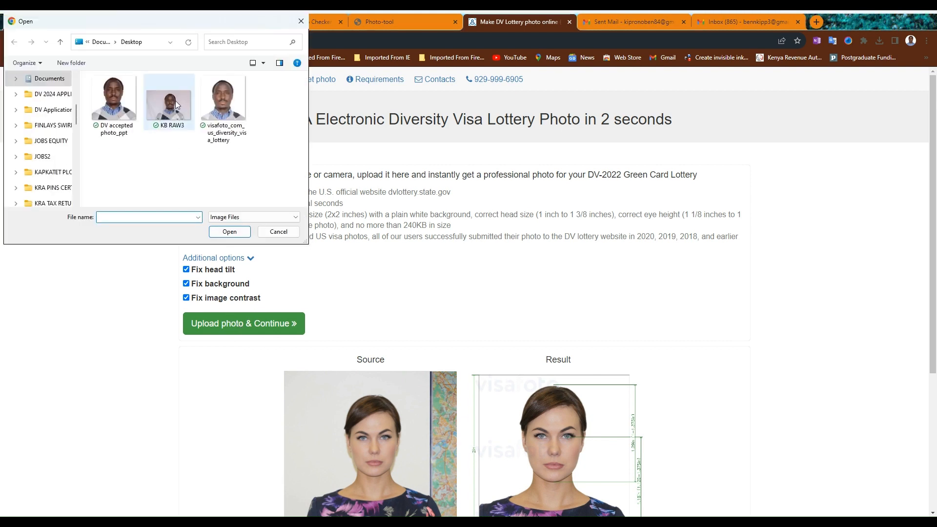
{"action": "mouse_move", "coordinate": [169, 99]}
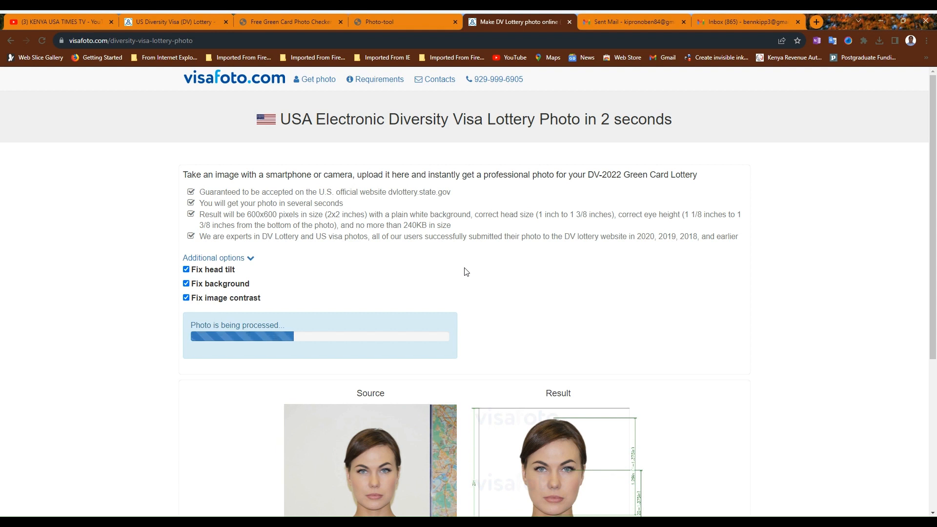
{"action": "mouse_move", "coordinate": [243, 127]}
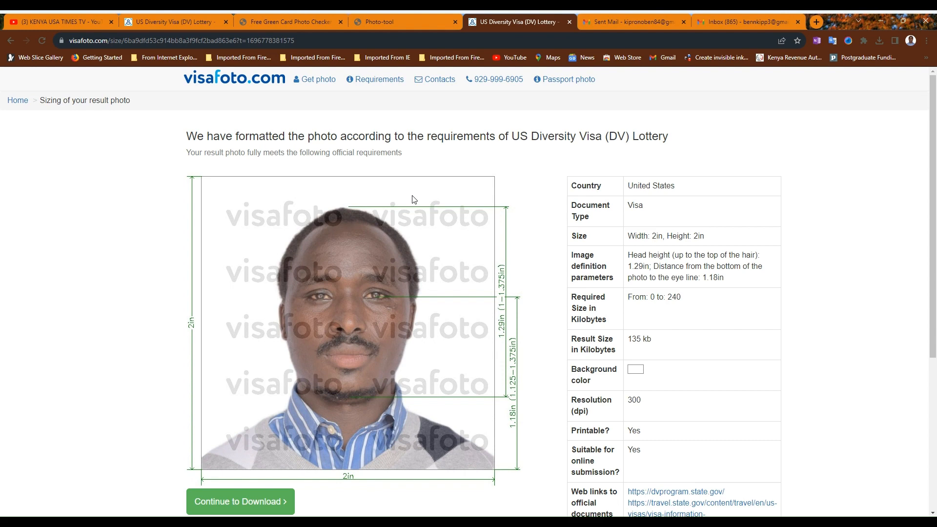
Preview the original KB RAW3.jpeg attachment in Gmail.
{"action": "left_click", "coordinate": [744, 22]}
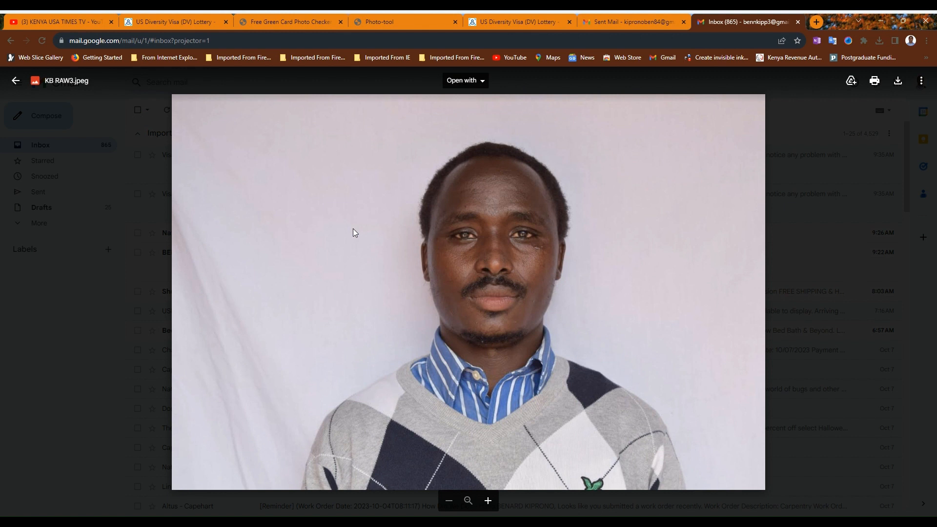
{"action": "mouse_move", "coordinate": [641, 151]}
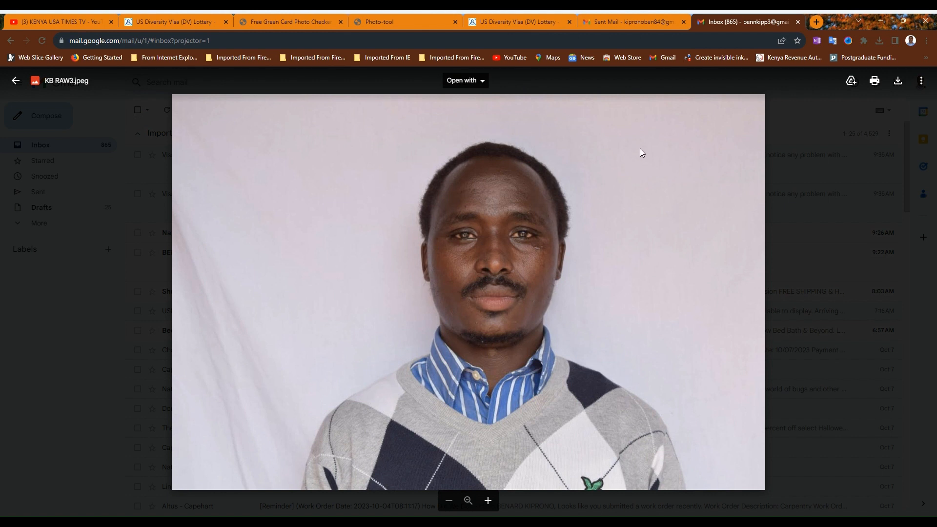
{"action": "mouse_move", "coordinate": [238, 340]}
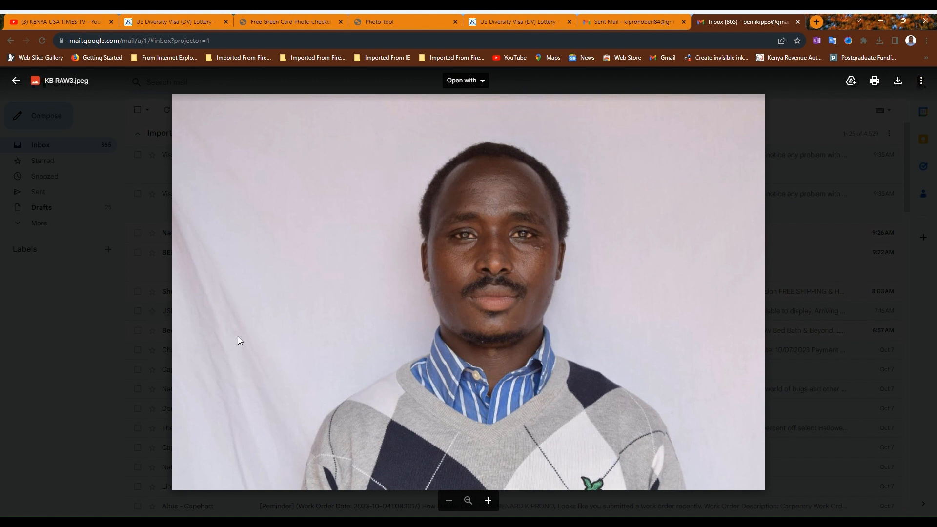
{"action": "mouse_move", "coordinate": [617, 196]}
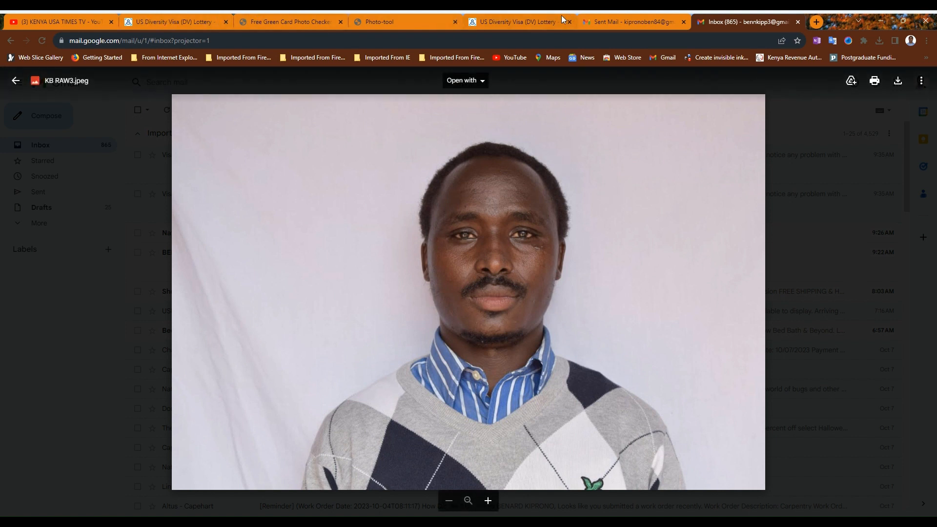
Return to Visafoto and review the 2x2 in, 300 dpi, 135 kb result and its requirements table.
{"action": "left_click", "coordinate": [515, 22]}
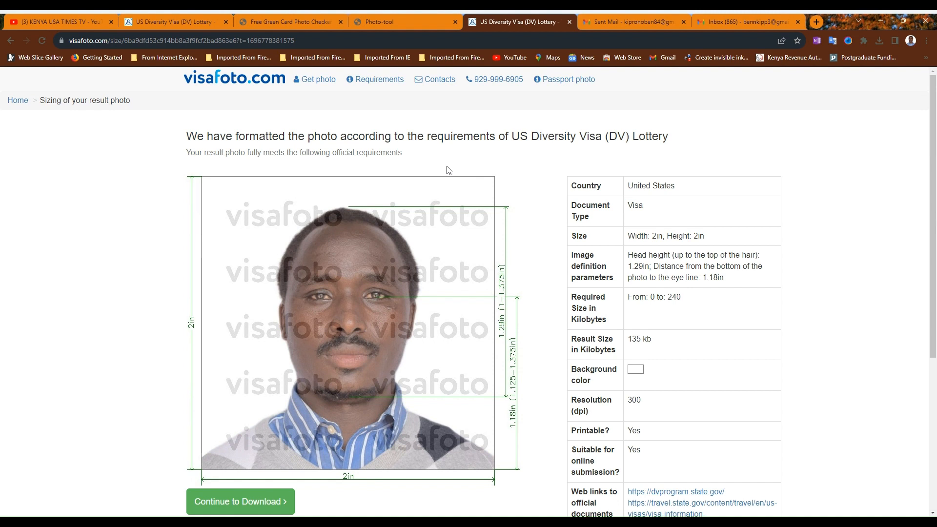
{"action": "mouse_move", "coordinate": [721, 245]}
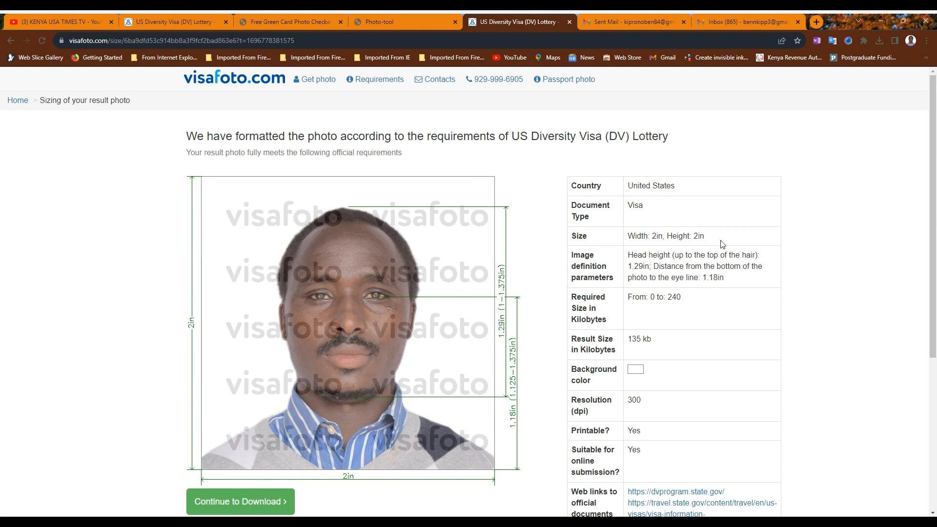
{"action": "mouse_move", "coordinate": [662, 353]}
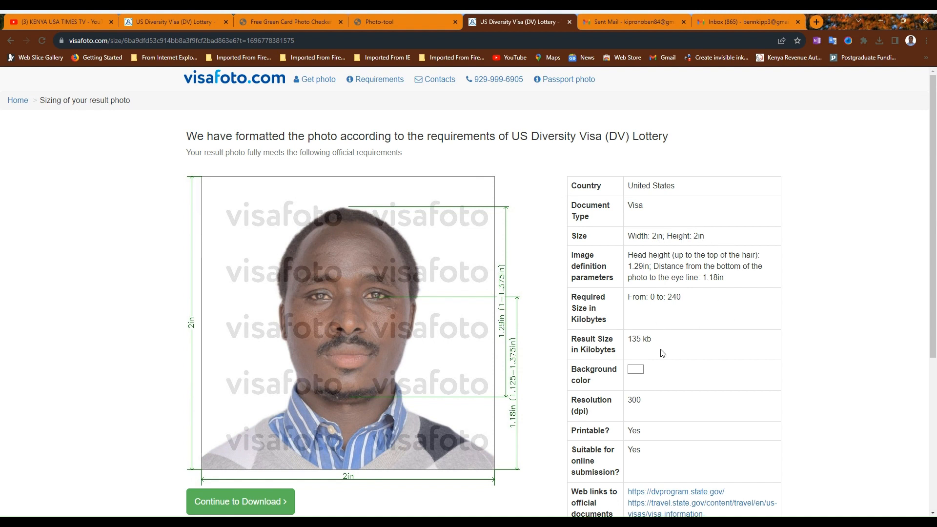
{"action": "scroll", "scroll_direction": "down", "scroll_amount": 3}
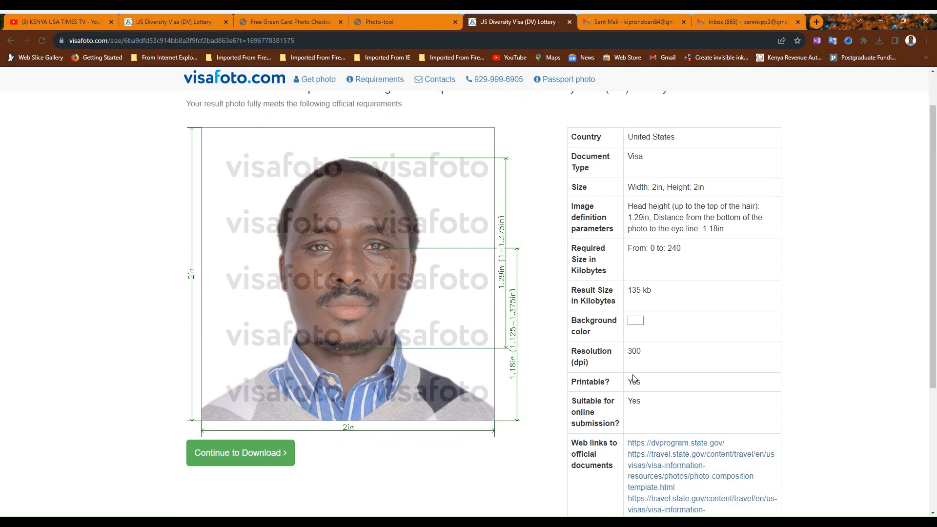
{"action": "scroll", "scroll_direction": "up", "scroll_amount": 3}
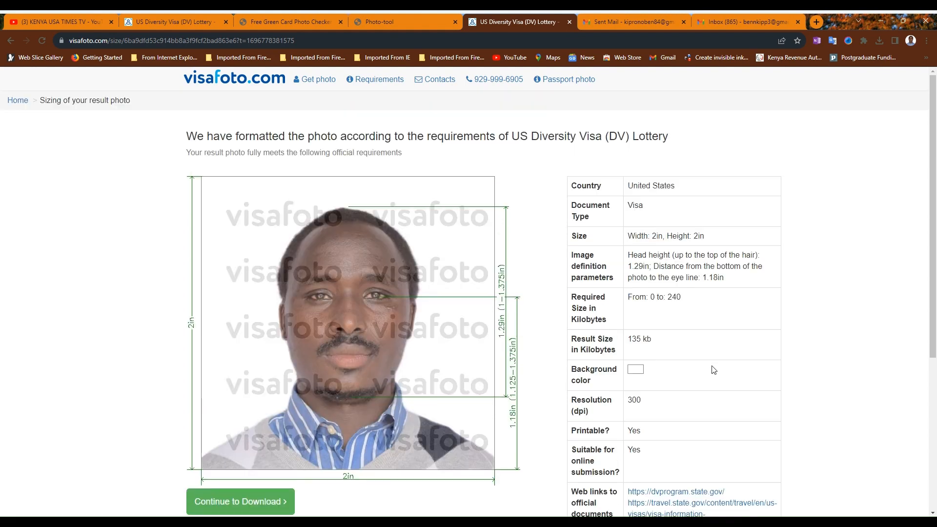
{"action": "mouse_move", "coordinate": [460, 305]}
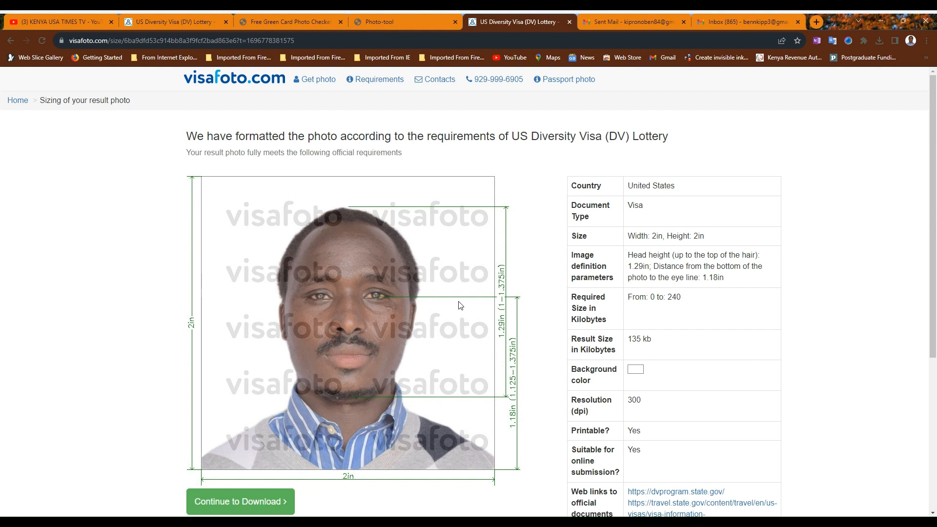
{"action": "mouse_move", "coordinate": [351, 289]}
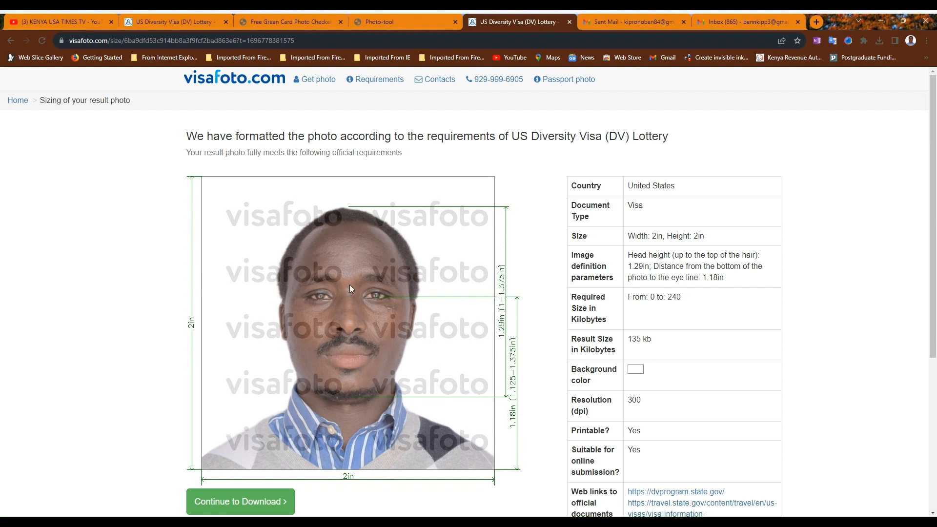
{"action": "mouse_move", "coordinate": [367, 258]}
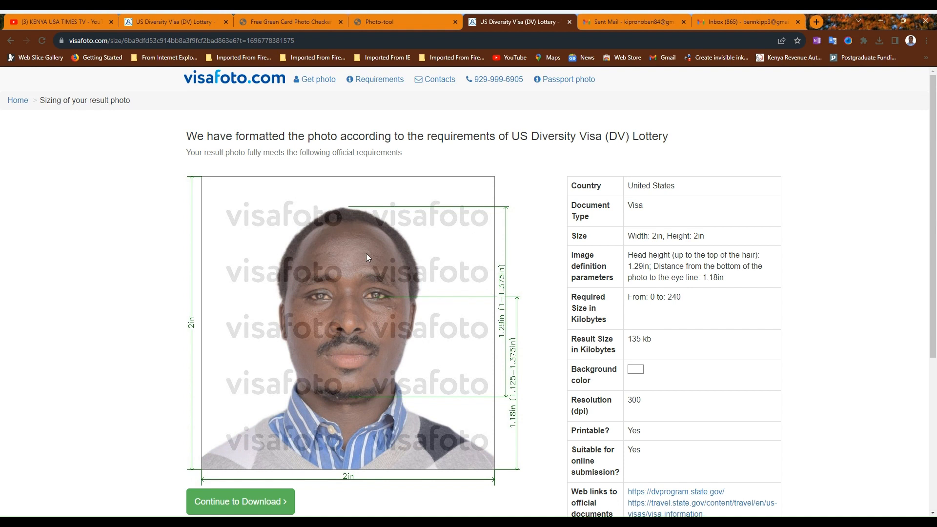
{"action": "mouse_move", "coordinate": [253, 502]}
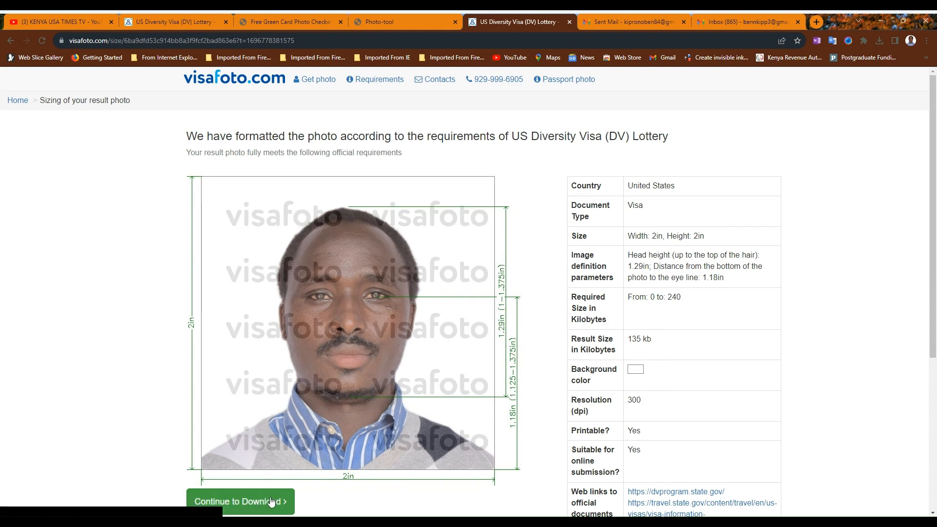
Continue to the download page and scroll through the watermarked internet and 4x6 print versions.
{"action": "left_click", "coordinate": [242, 502]}
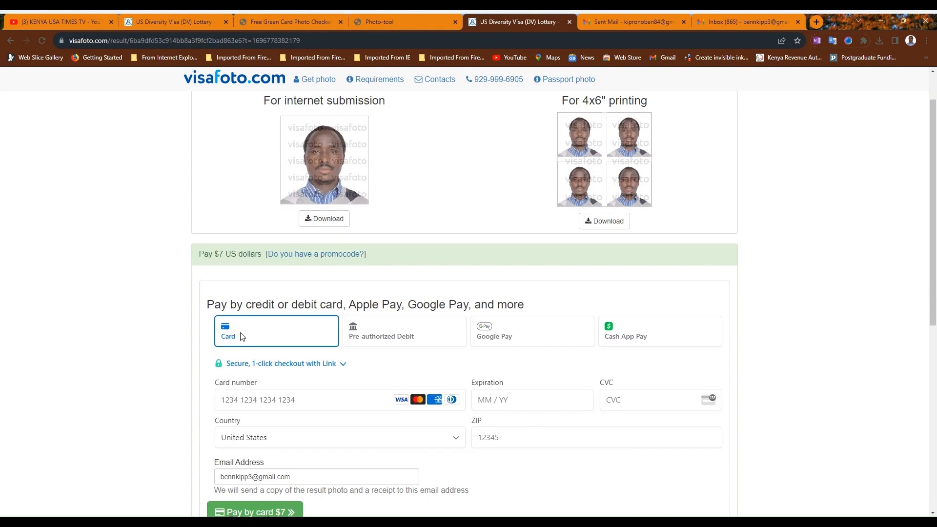
{"action": "scroll", "scroll_direction": "down", "scroll_amount": 3}
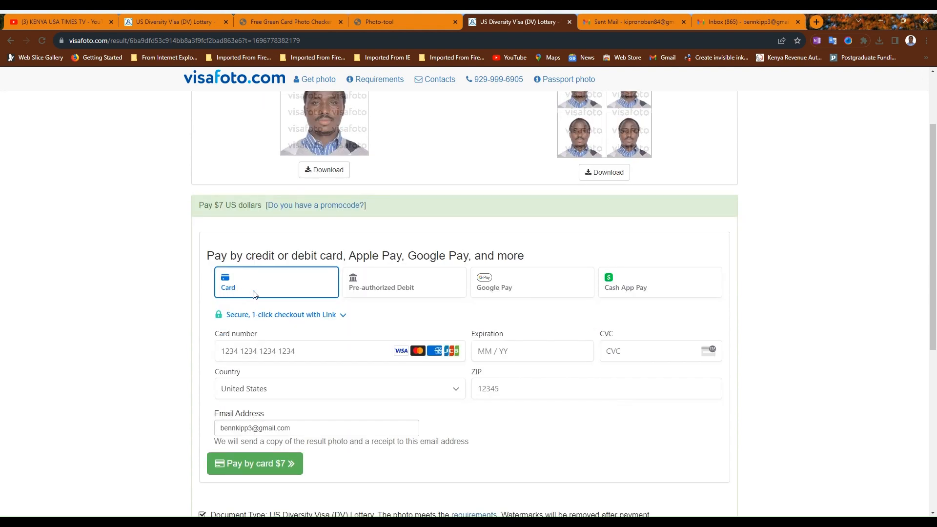
{"action": "mouse_move", "coordinate": [265, 370]}
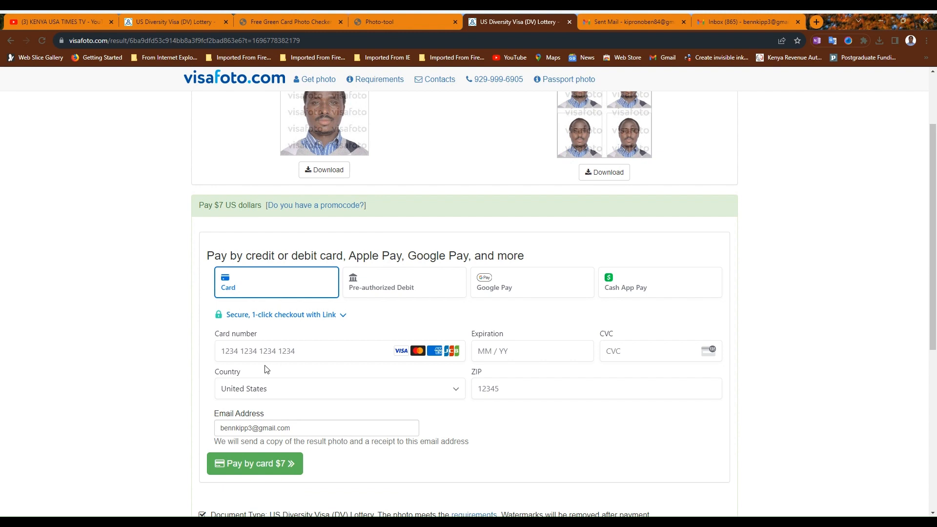
{"action": "mouse_move", "coordinate": [207, 380]}
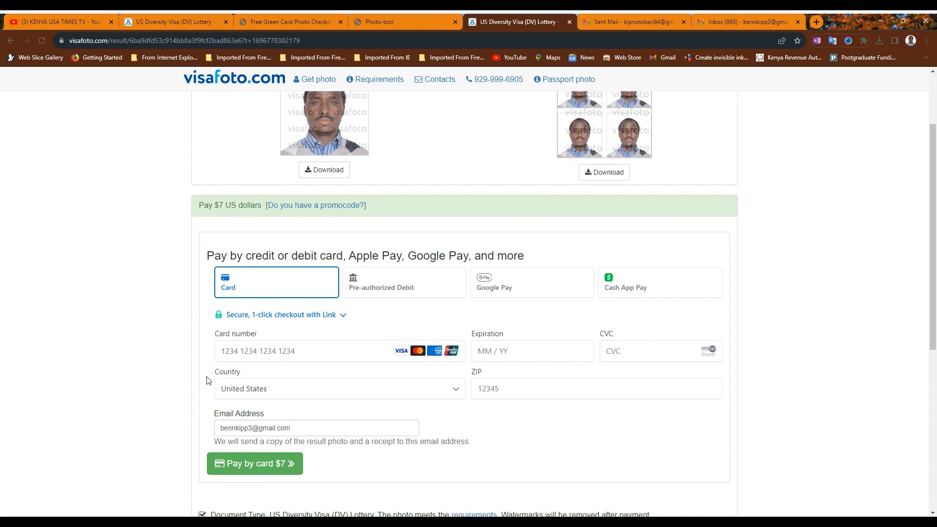
{"action": "scroll", "scroll_direction": "down", "scroll_amount": 3}
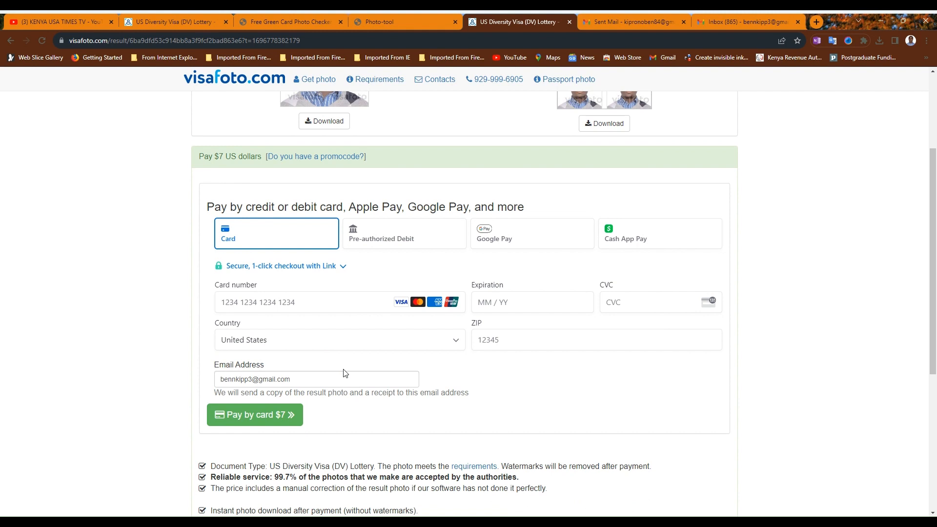
{"action": "scroll", "scroll_direction": "down", "scroll_amount": 3}
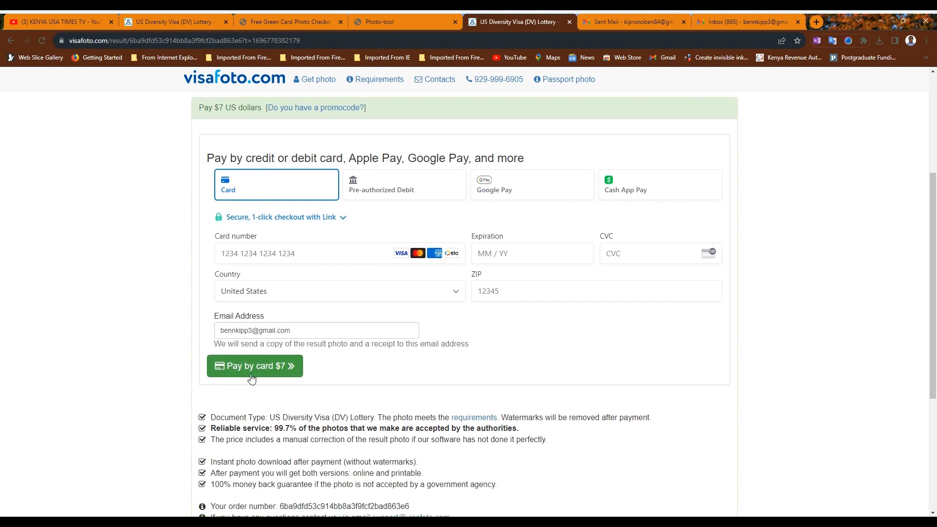
{"action": "mouse_move", "coordinate": [281, 380]}
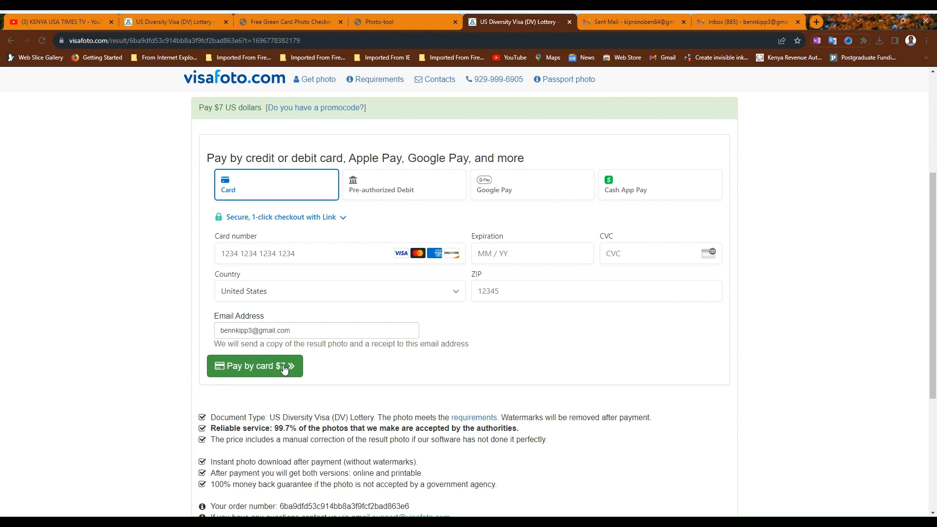
{"action": "scroll", "scroll_direction": "up", "scroll_amount": 3}
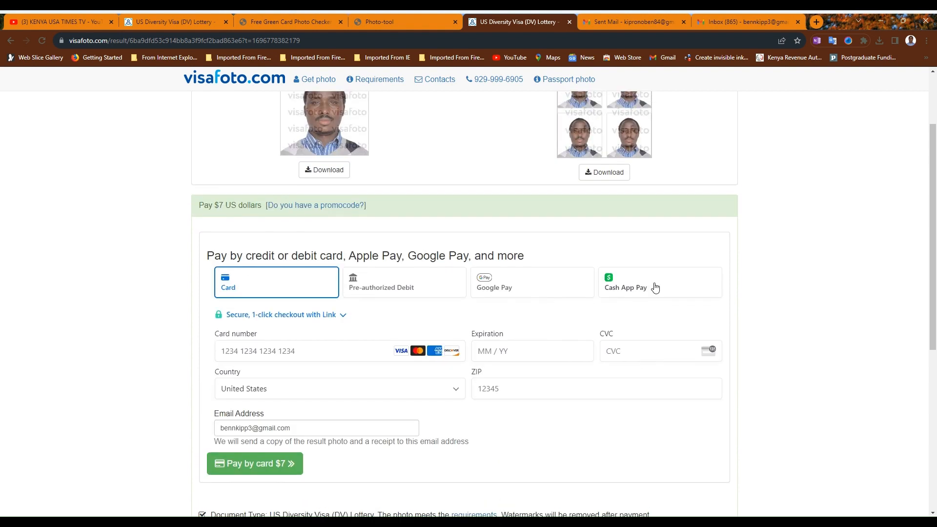
{"action": "mouse_move", "coordinate": [382, 298]}
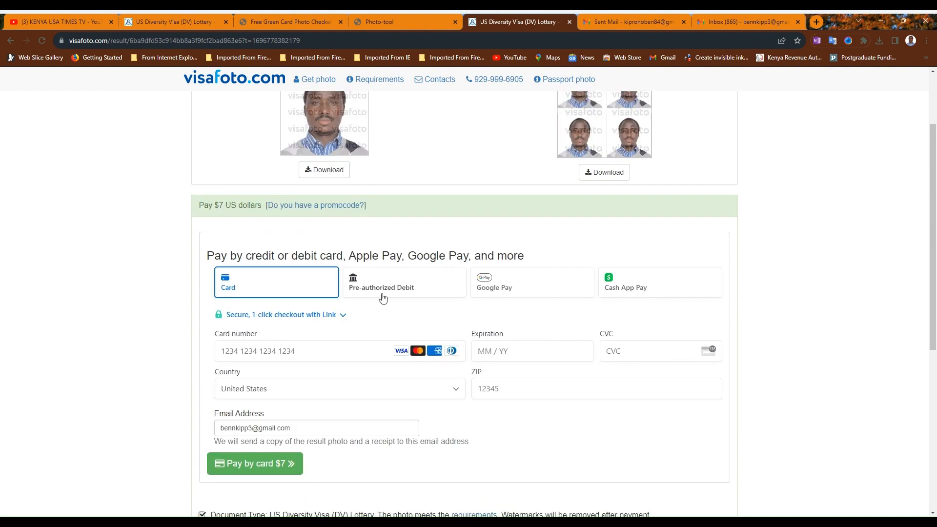
Browse the Cash App Pay, Google Pay and pre-authorized debit payment options.
{"action": "left_click", "coordinate": [660, 282]}
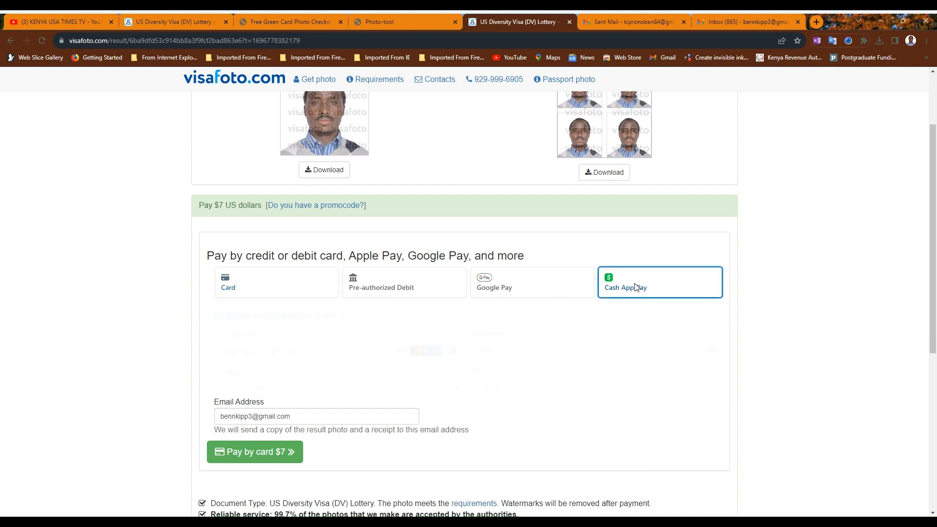
{"action": "left_click", "coordinate": [660, 282]}
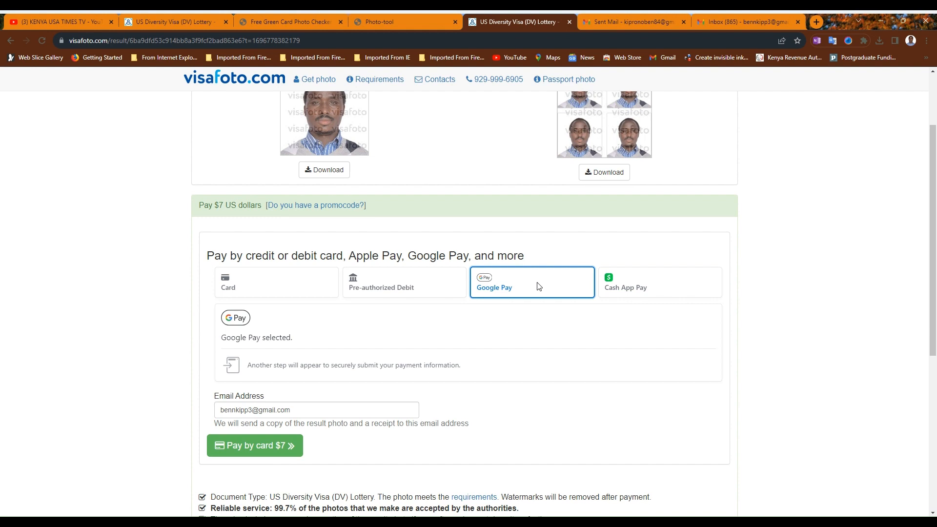
{"action": "left_click", "coordinate": [404, 282]}
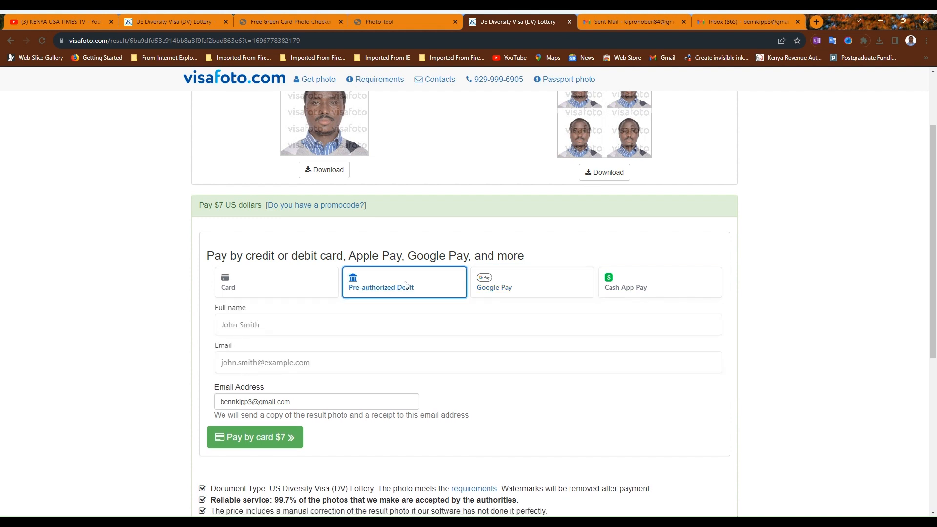
{"action": "mouse_move", "coordinate": [277, 290]}
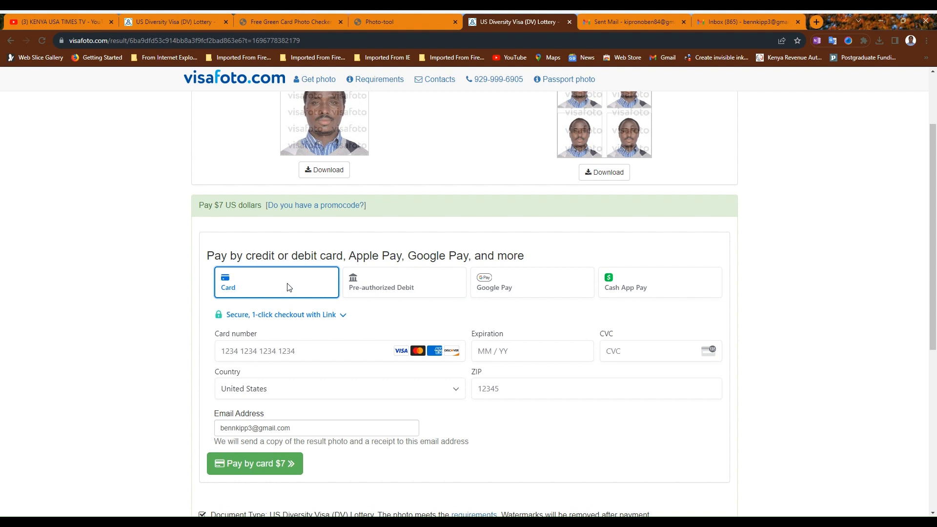
Review the unfilled Pay by card form set to United States, then scroll back to the results.
{"action": "scroll", "scroll_direction": "up", "scroll_amount": 3}
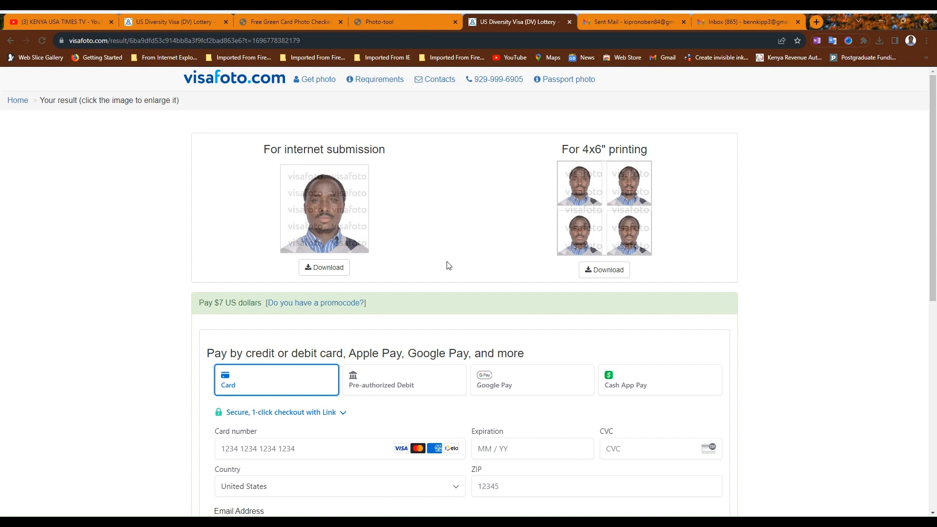
{"action": "scroll", "scroll_direction": "down", "scroll_amount": 3}
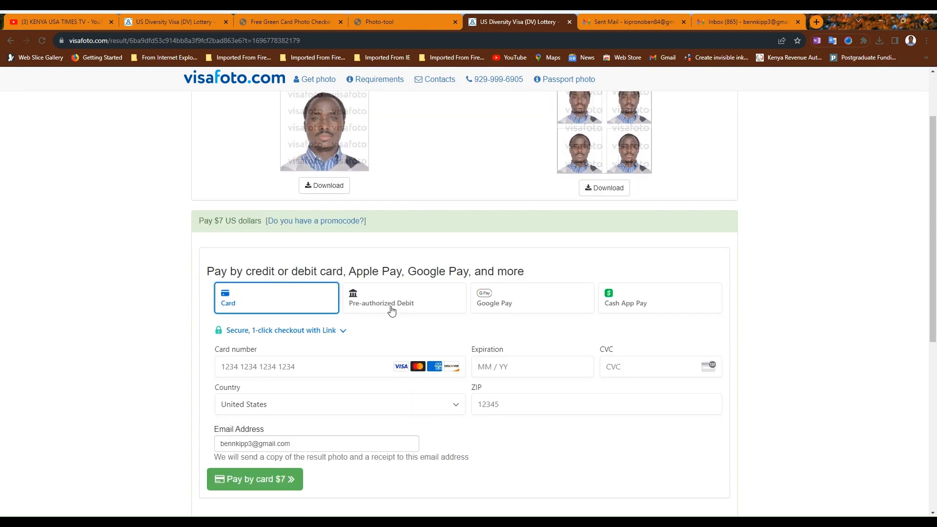
{"action": "scroll", "scroll_direction": "down", "scroll_amount": 3}
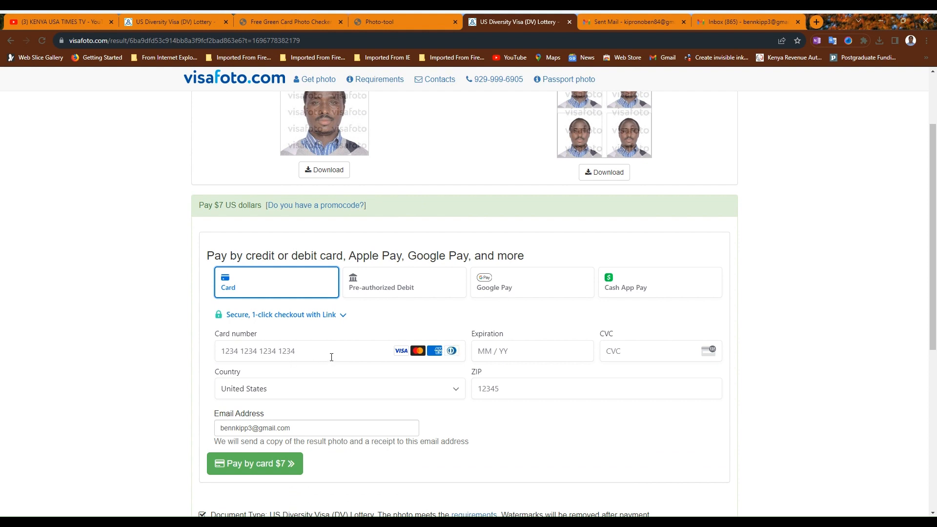
{"action": "mouse_move", "coordinate": [218, 344]}
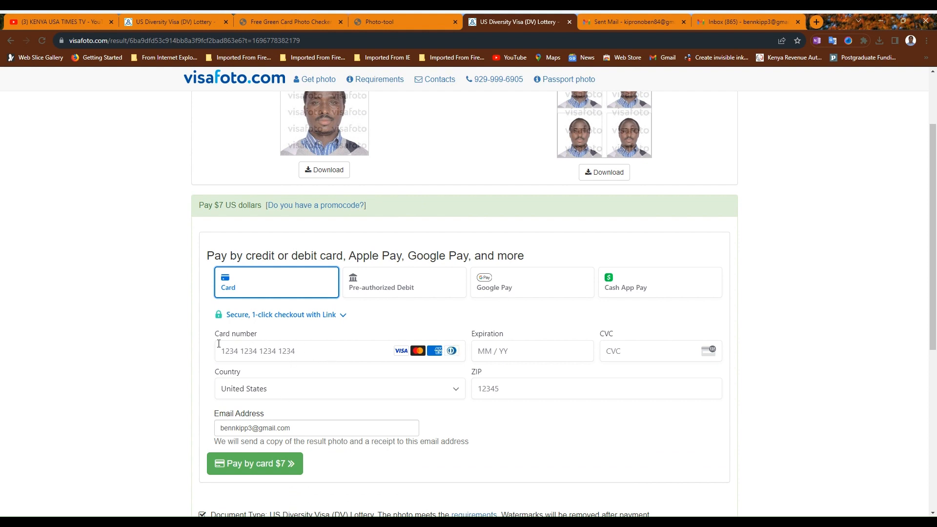
{"action": "mouse_move", "coordinate": [366, 375]}
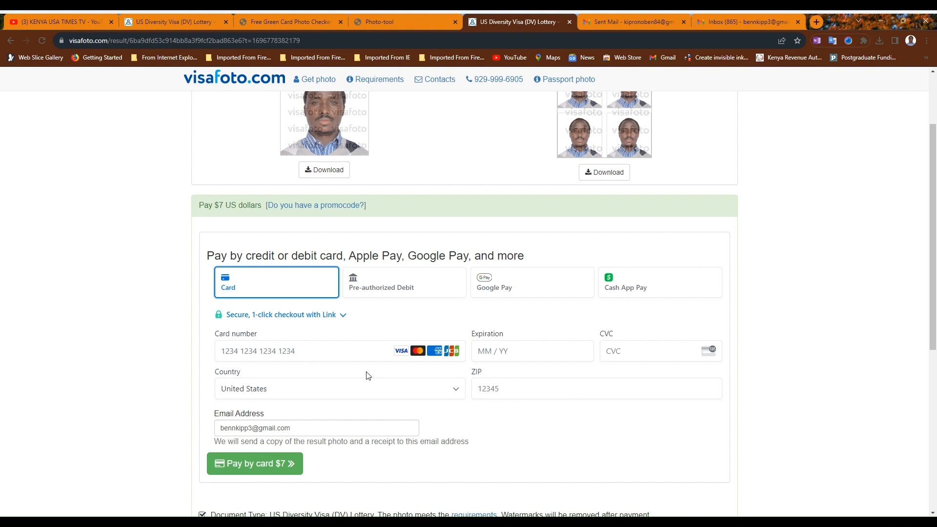
{"action": "mouse_move", "coordinate": [412, 389]}
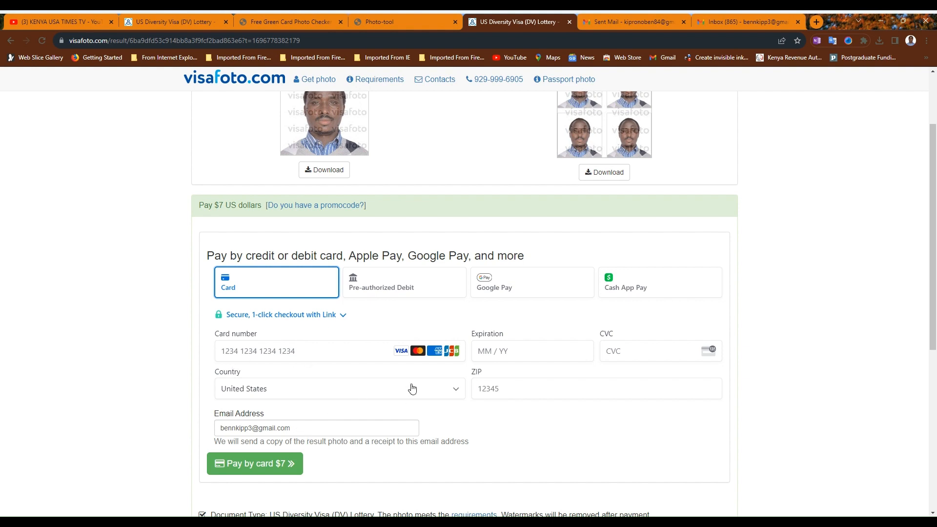
{"action": "scroll", "scroll_direction": "up", "scroll_amount": 3}
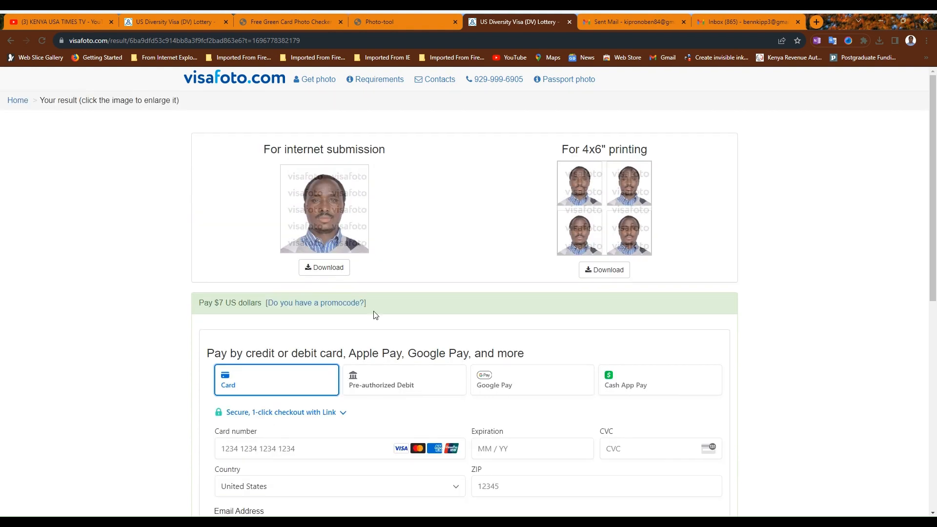
{"action": "mouse_move", "coordinate": [324, 267]}
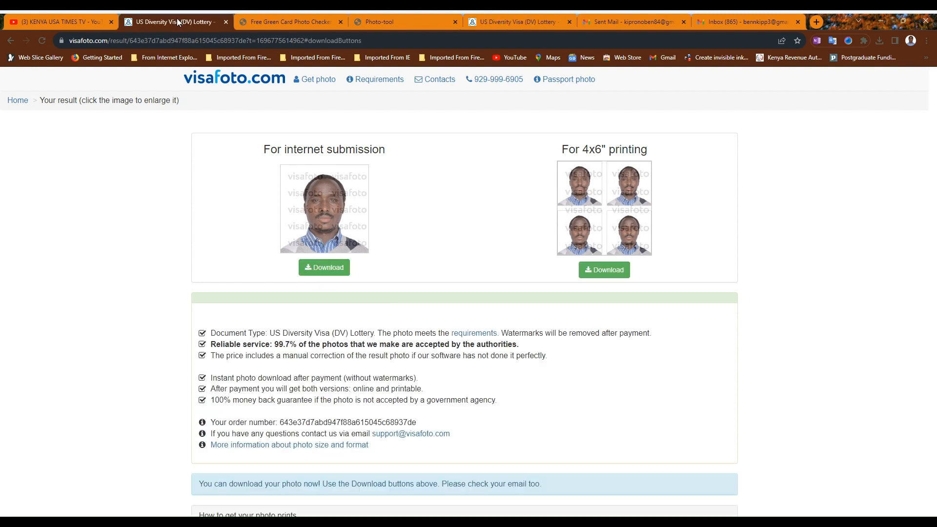
{"action": "mouse_move", "coordinate": [324, 267]}
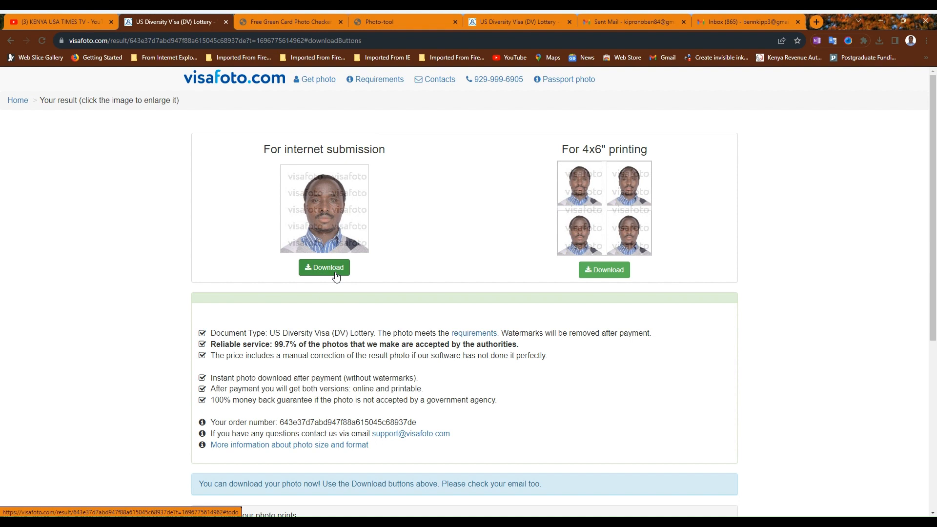
{"action": "mouse_move", "coordinate": [329, 274]}
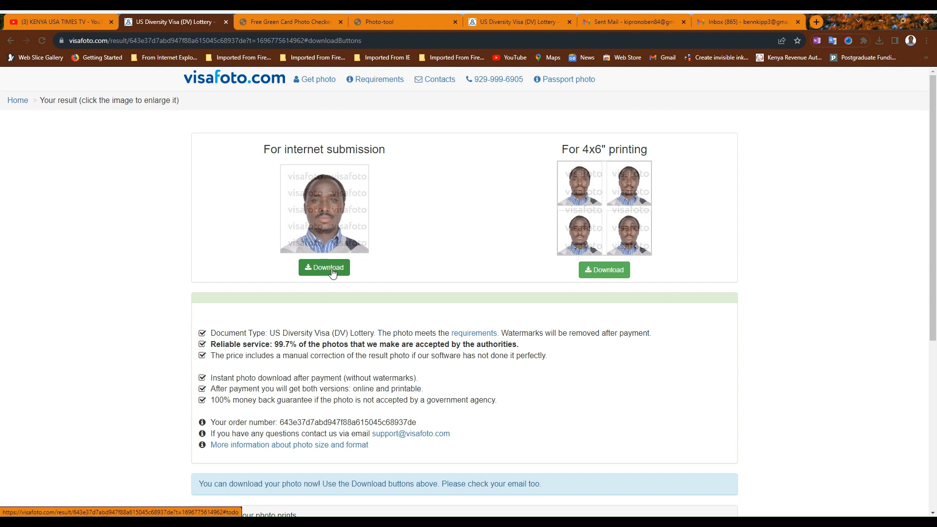
{"action": "mouse_move", "coordinate": [428, 235]}
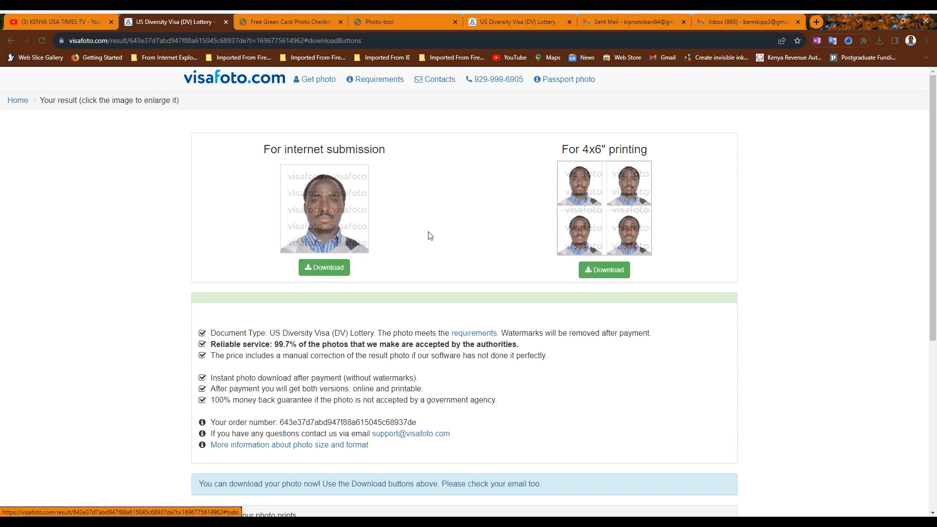
Download the 135 KB internet-submission JPG from the paid Visafoto order.
{"action": "left_click", "coordinate": [323, 267]}
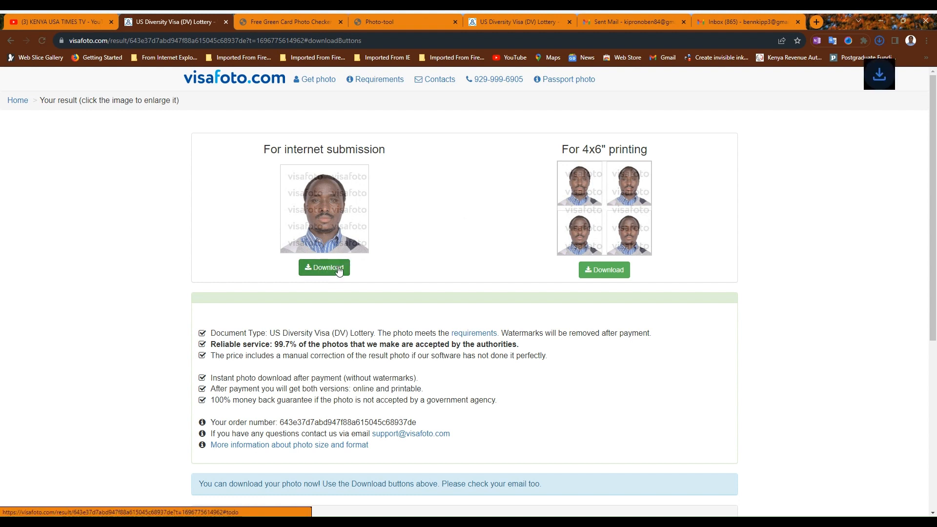
{"action": "left_click", "coordinate": [323, 267]}
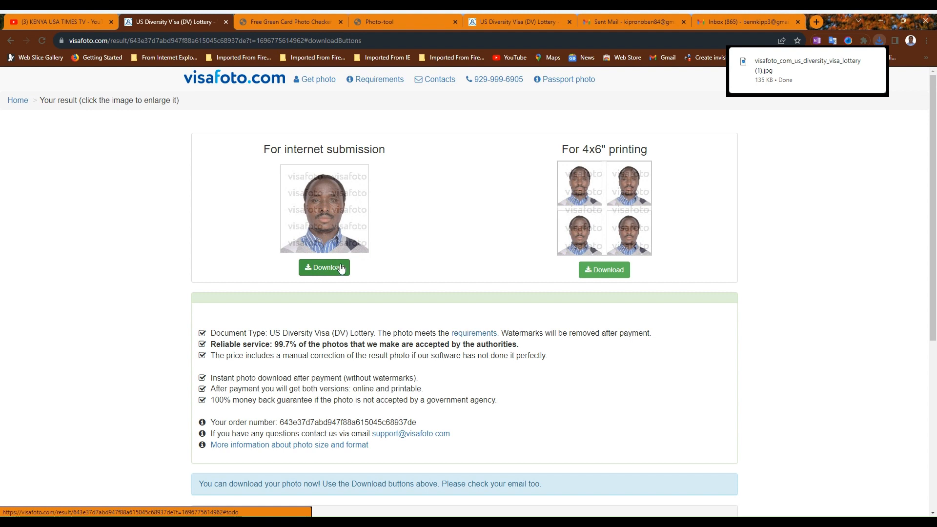
{"action": "mouse_move", "coordinate": [428, 232]}
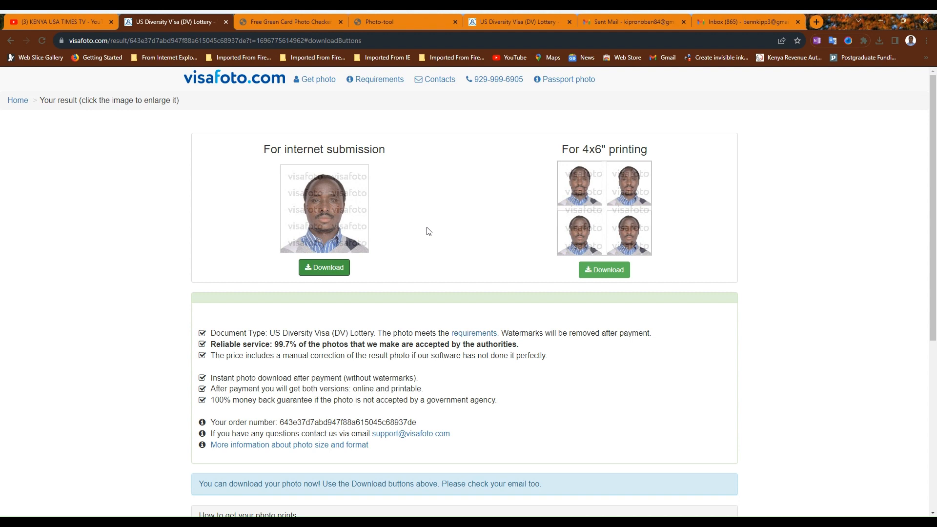
{"action": "mouse_move", "coordinate": [761, 19]}
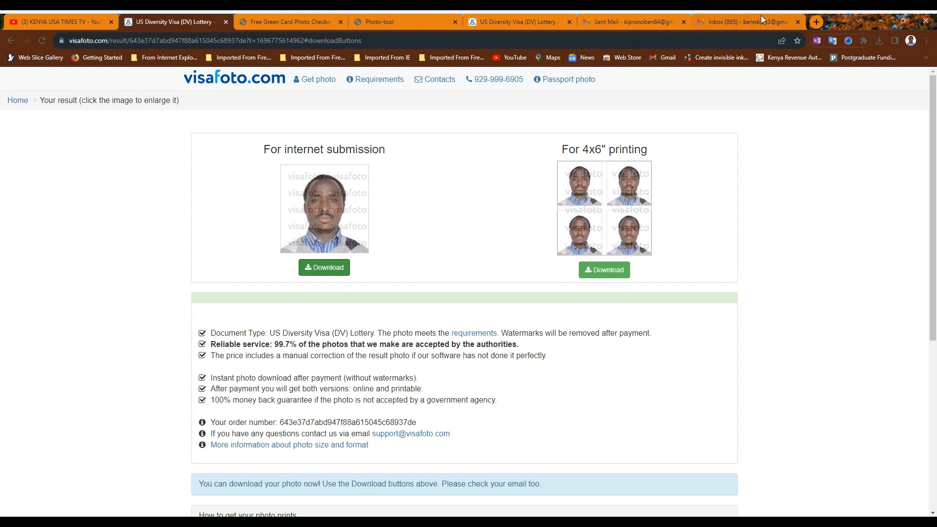
{"action": "left_click", "coordinate": [744, 22]}
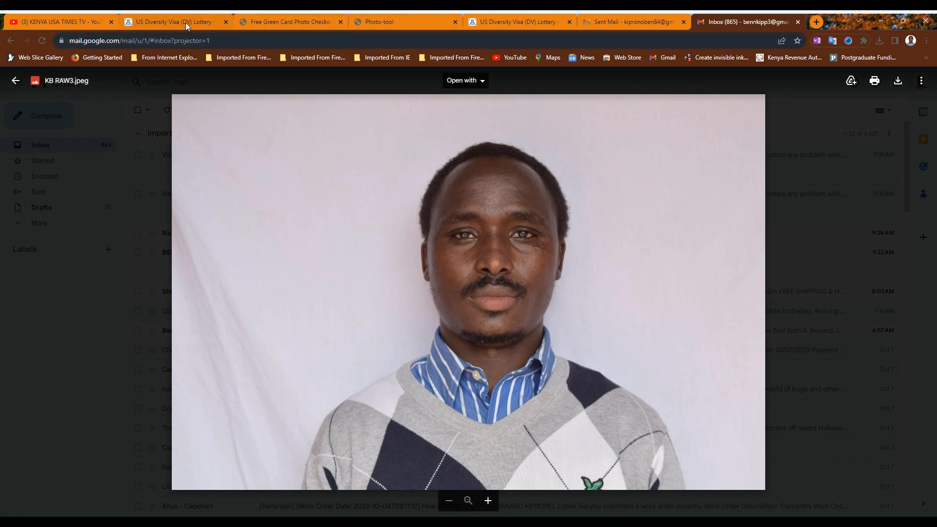
{"action": "left_click", "coordinate": [173, 21]}
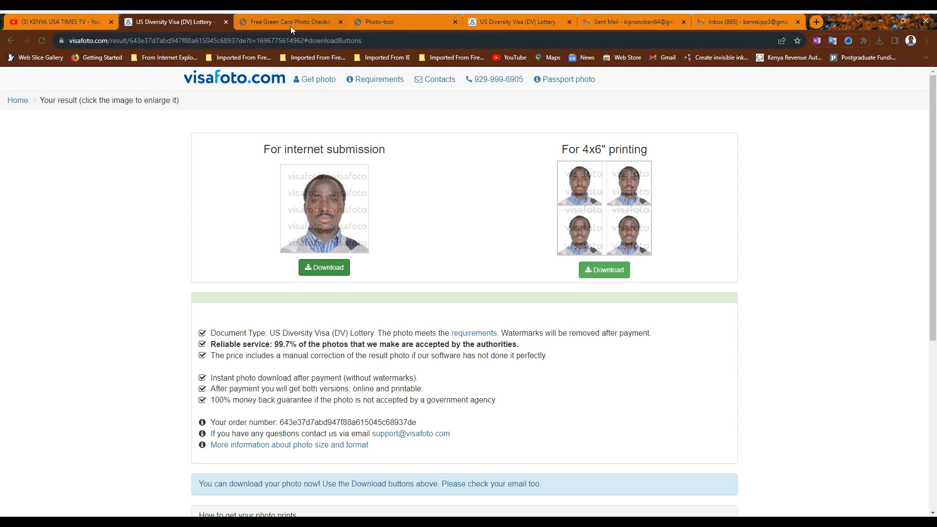
{"action": "left_click", "coordinate": [289, 22]}
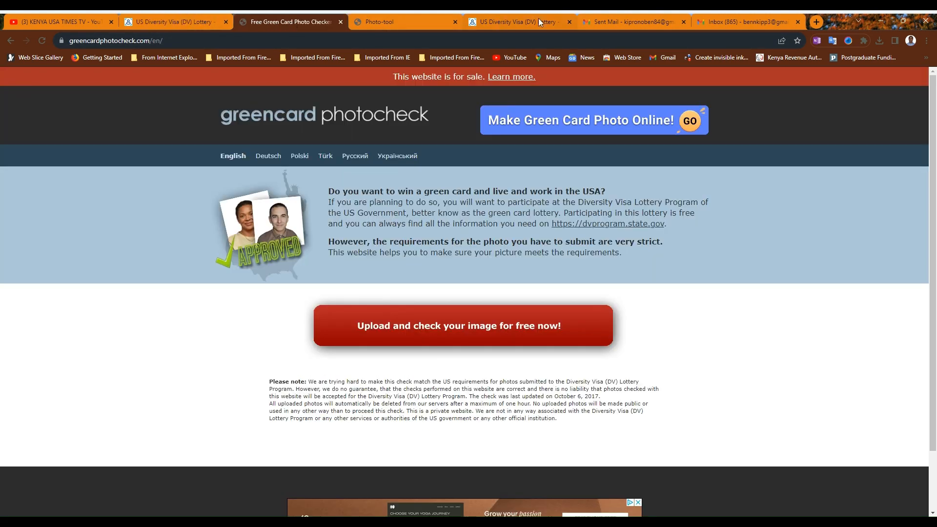
{"action": "left_click", "coordinate": [517, 22]}
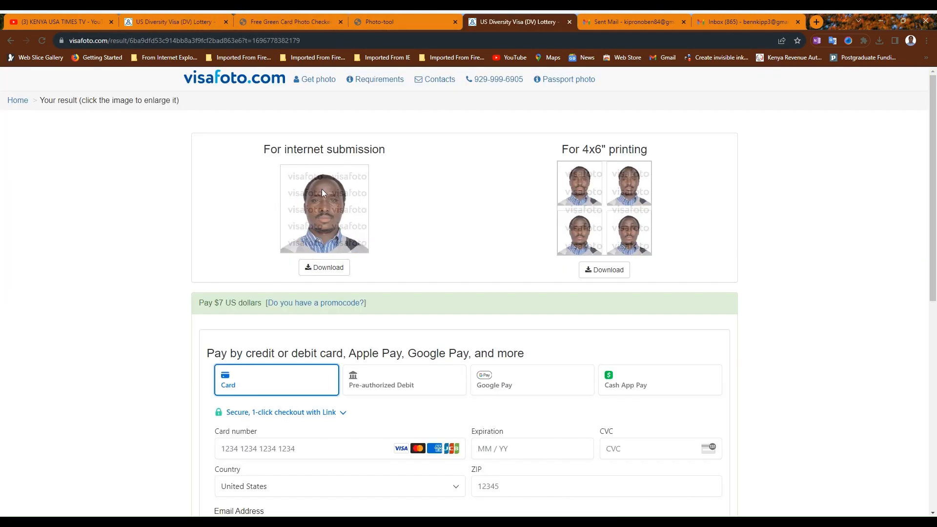
{"action": "mouse_move", "coordinate": [392, 178]}
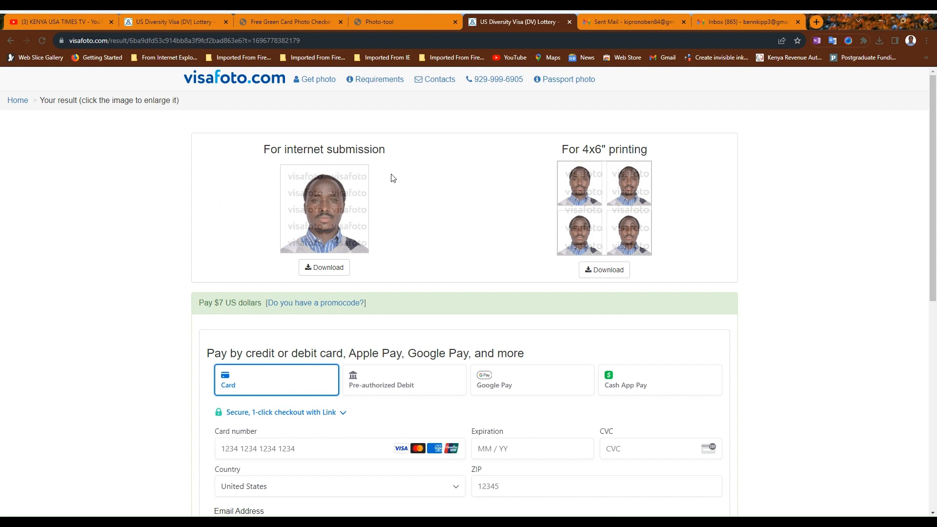
{"action": "mouse_move", "coordinate": [348, 132]}
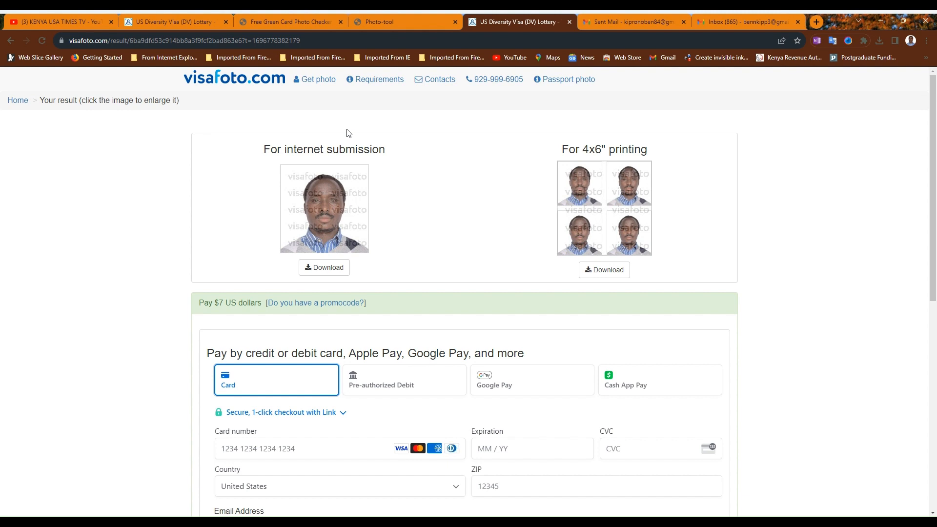
{"action": "left_click", "coordinate": [743, 21]}
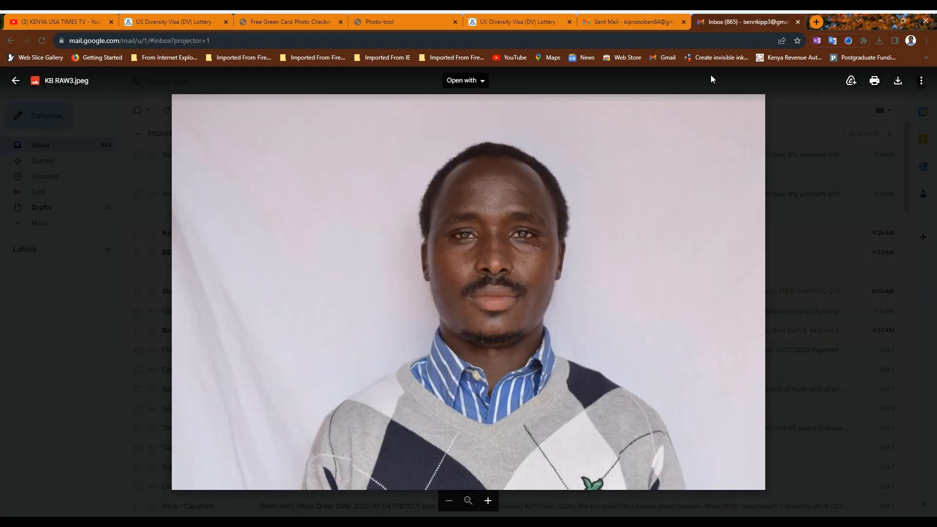
{"action": "mouse_move", "coordinate": [294, 82]}
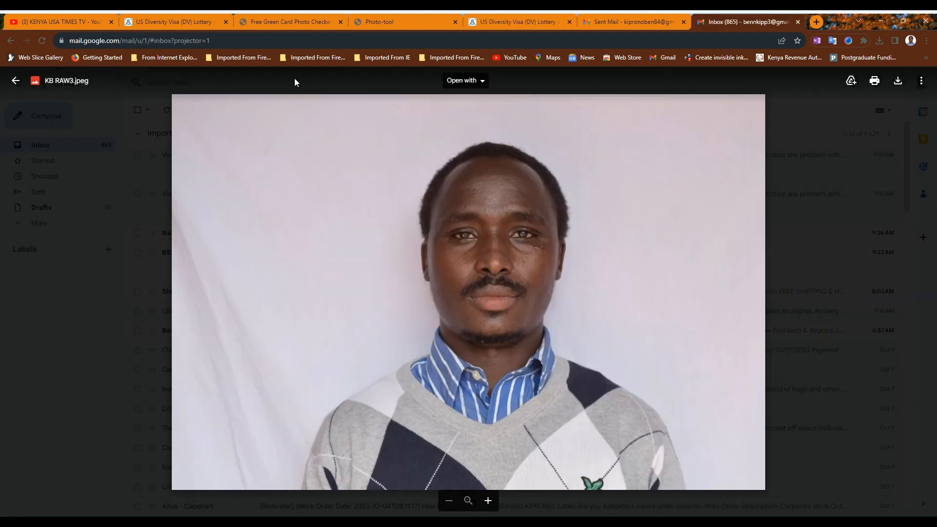
{"action": "left_click", "coordinate": [173, 21]}
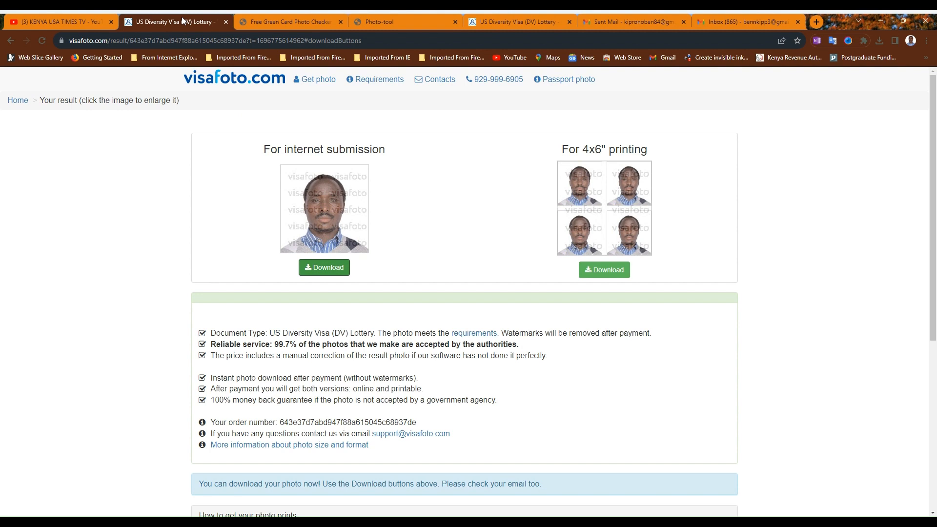
{"action": "mouse_move", "coordinate": [293, 179]}
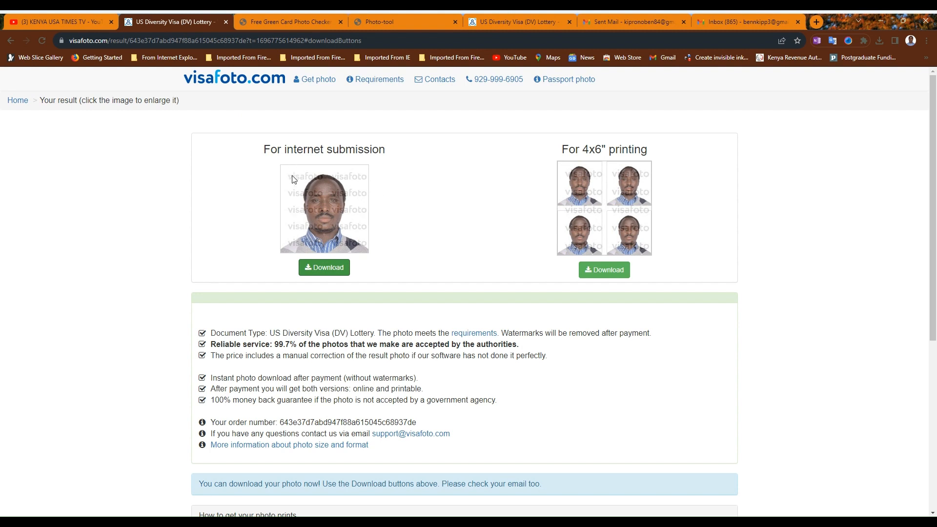
{"action": "mouse_move", "coordinate": [299, 189]}
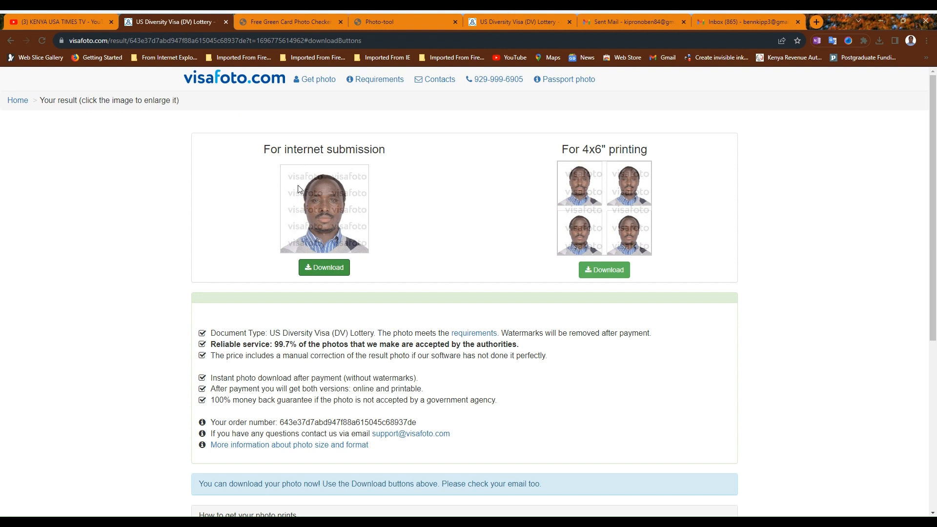
{"action": "mouse_move", "coordinate": [452, 211]}
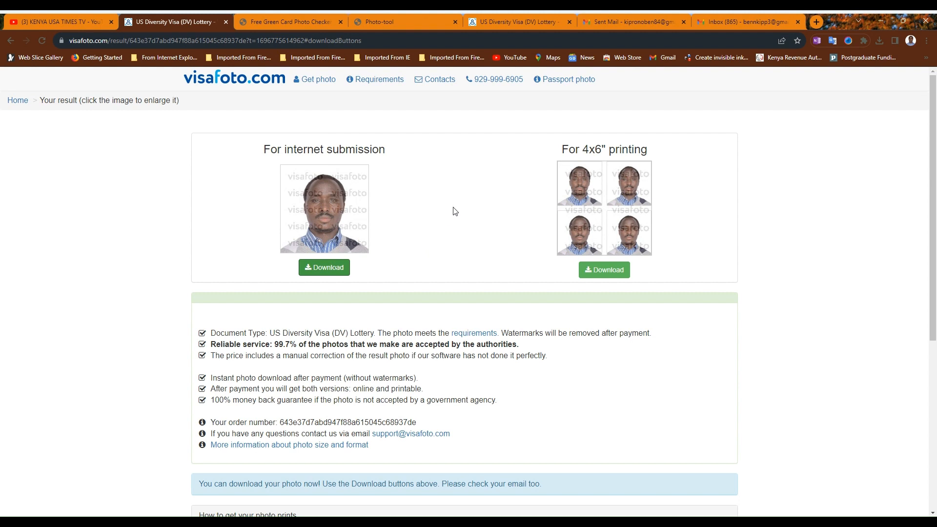